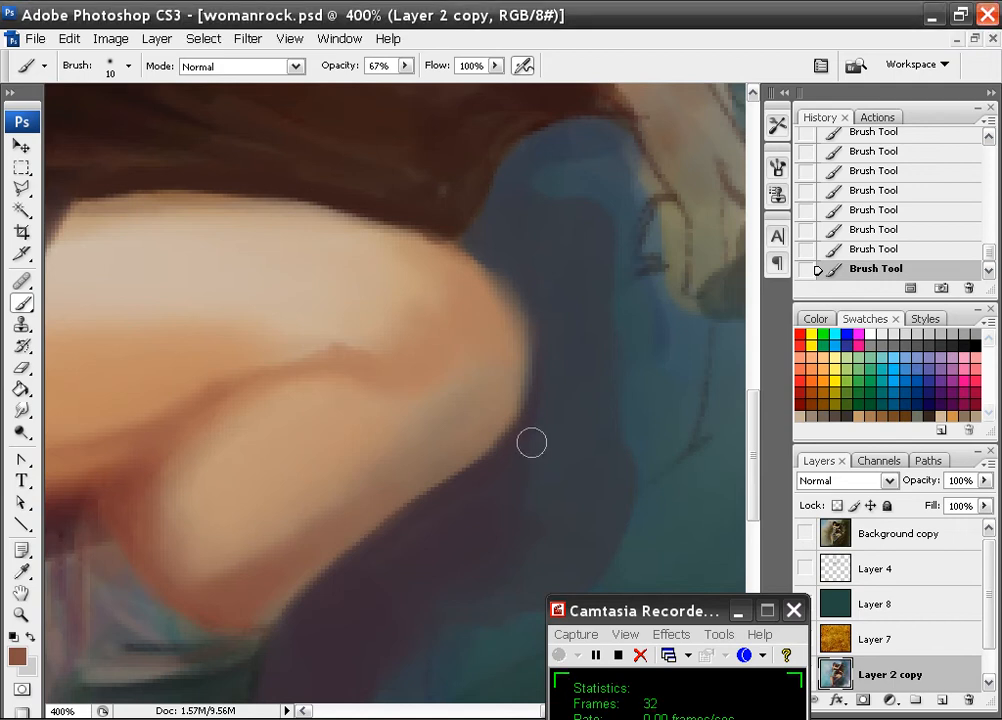
Step: Add a touch of light skin tone to the upper thigh
click(126, 66)
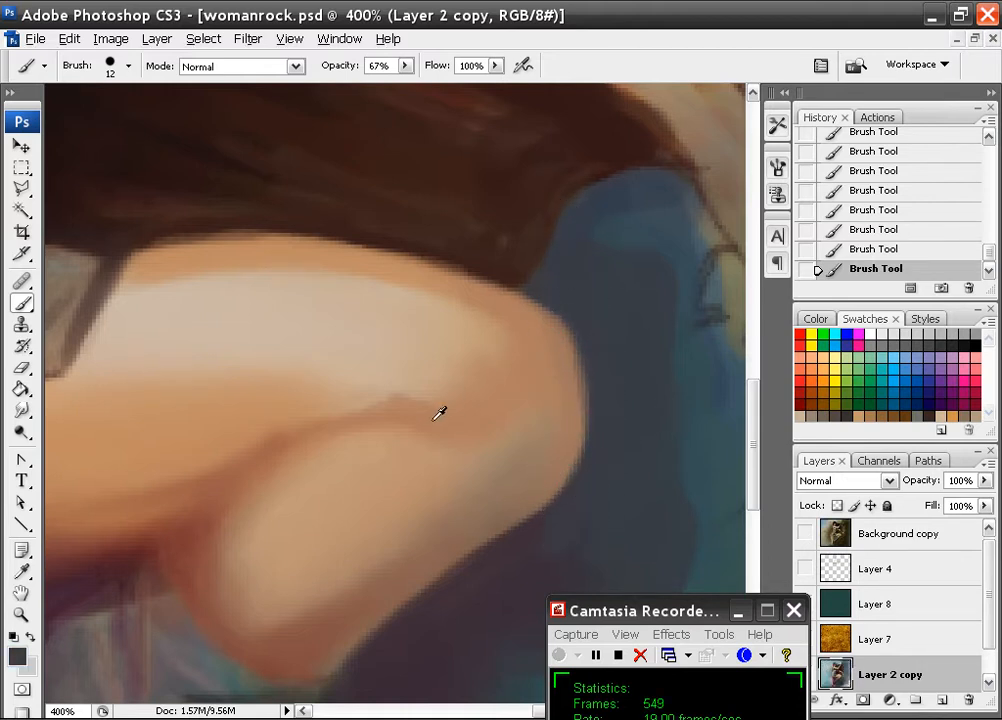
mouse_move(492, 370)
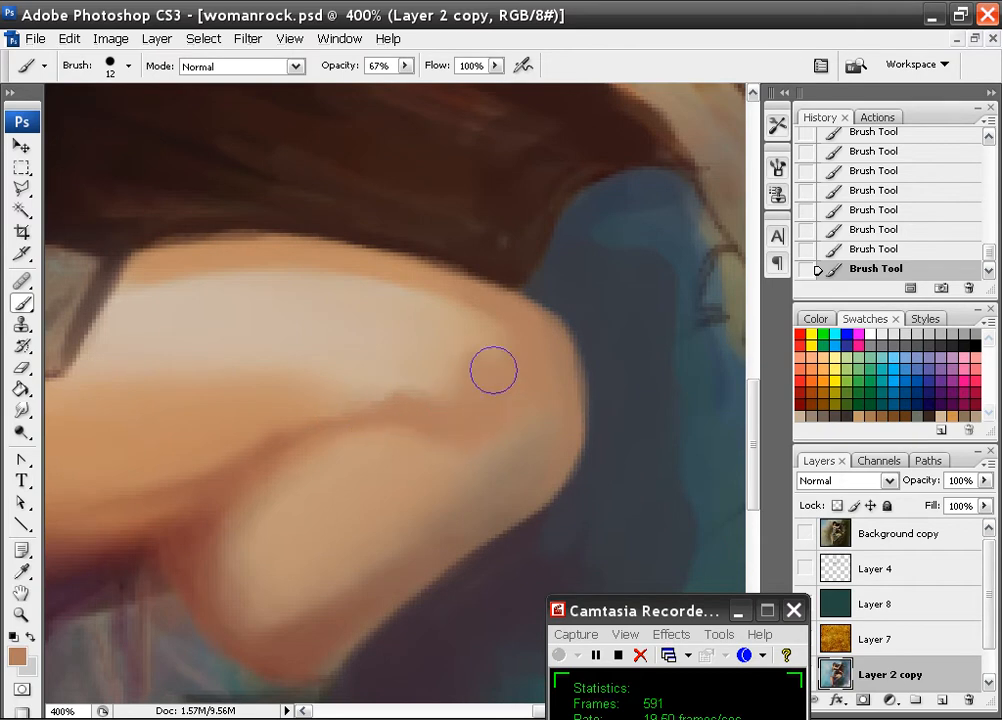
mouse_move(442, 350)
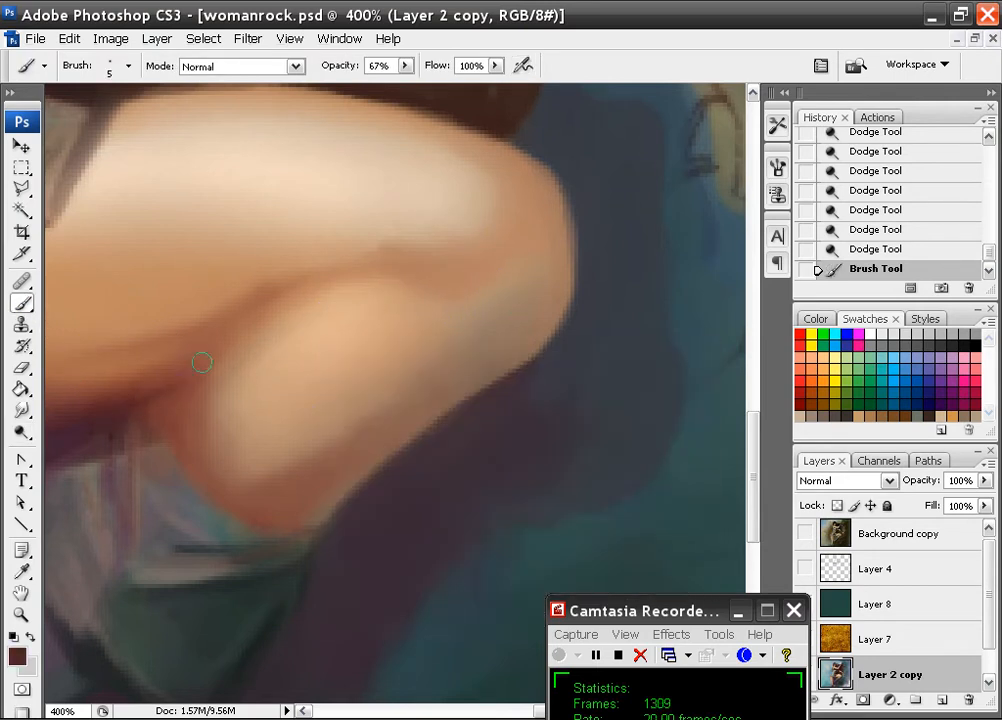
Step: Paint warm shading along the knee's underside
drag(200, 364, 156, 404)
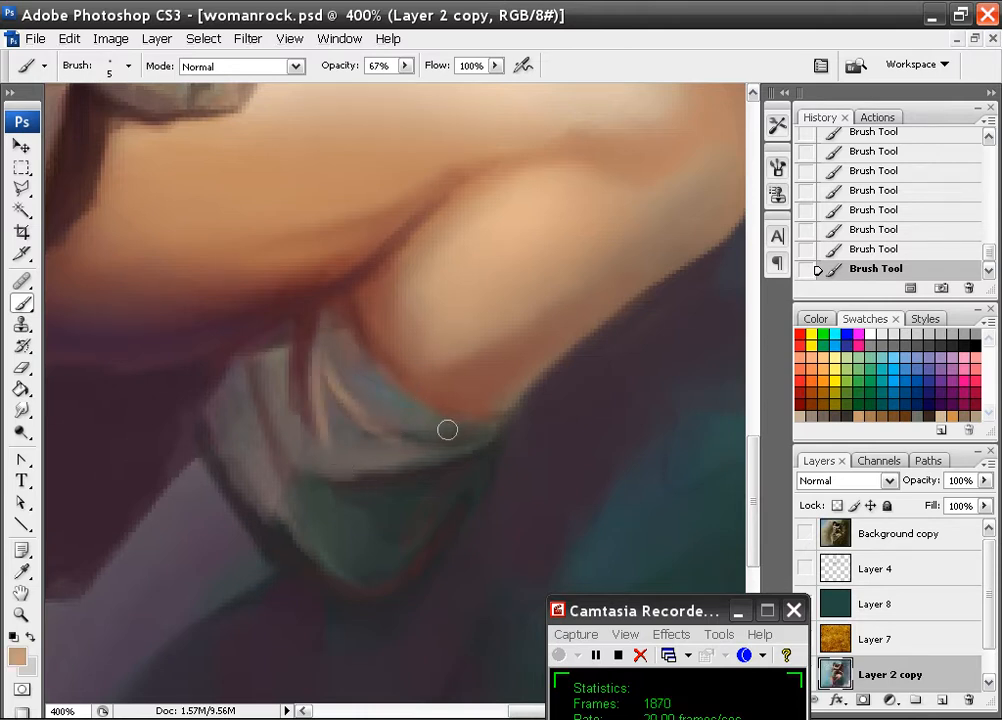
Step: Brush lighter greys along the leg wrap and shape its folds
drag(448, 430, 240, 436)
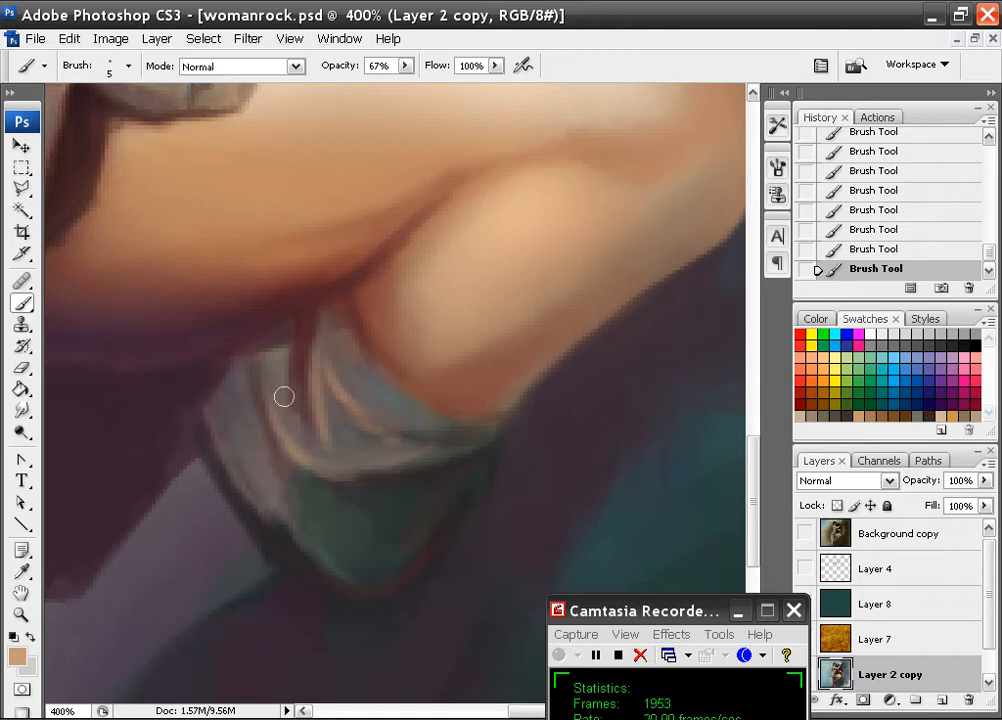
drag(284, 396, 328, 548)
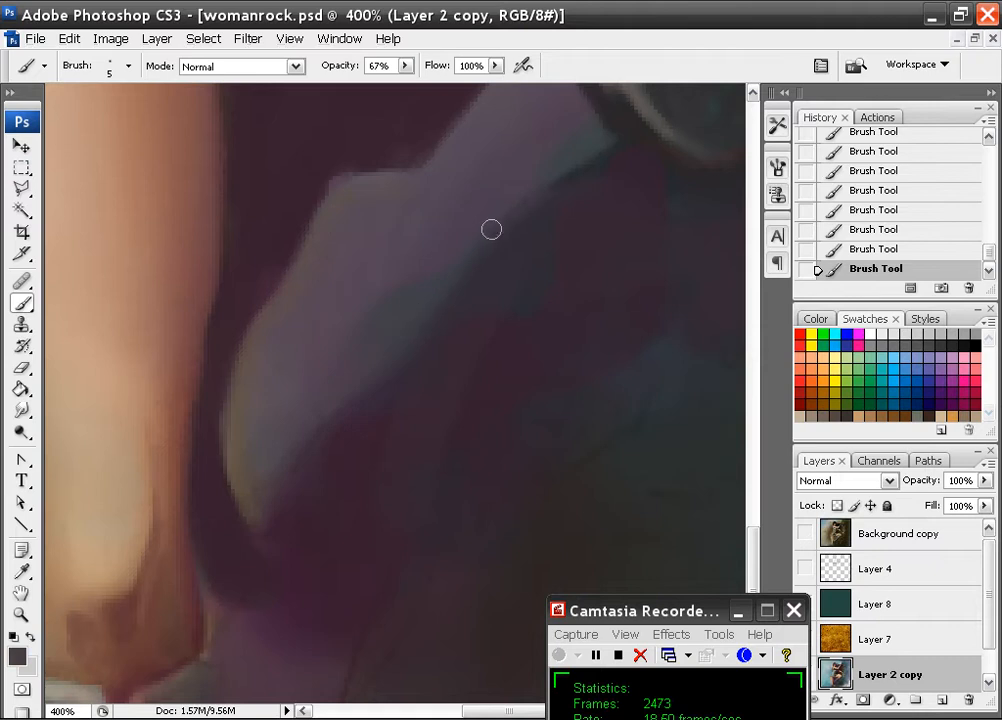
mouse_move(384, 424)
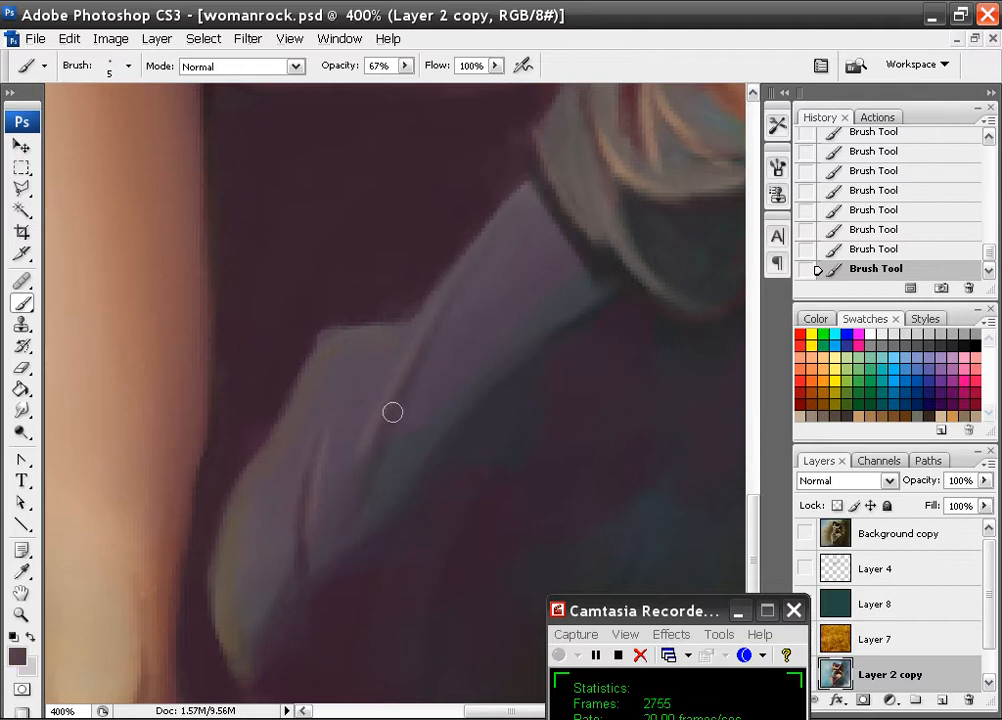
mouse_move(380, 512)
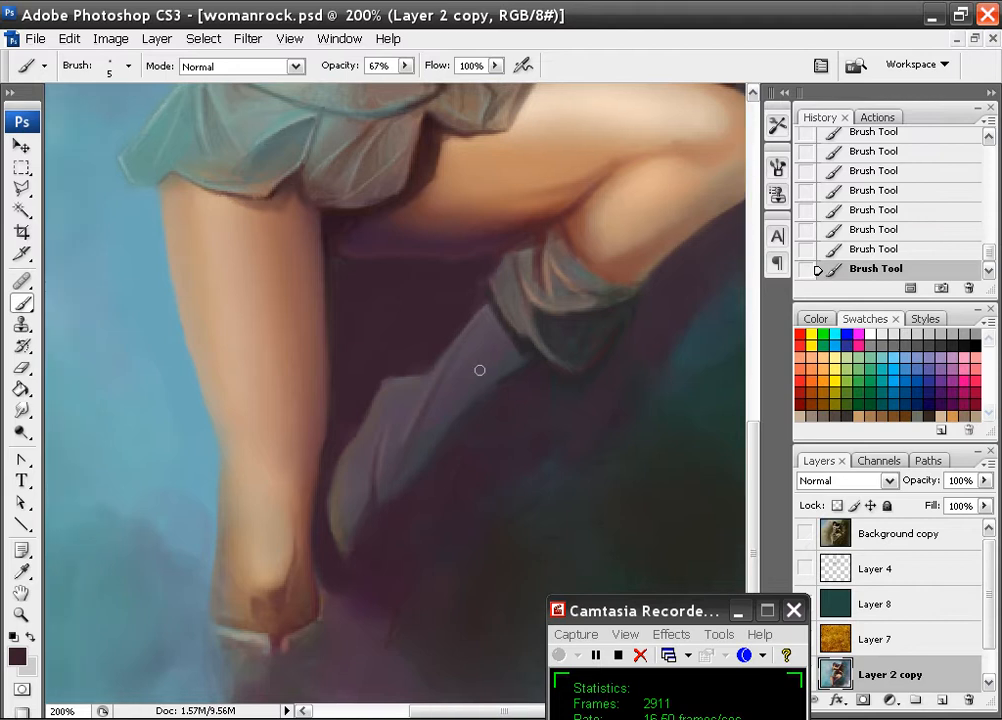
Step: Paint the wrap's lit edge, then sketch dark wrinkle lines across the cape
drag(480, 370, 360, 450)
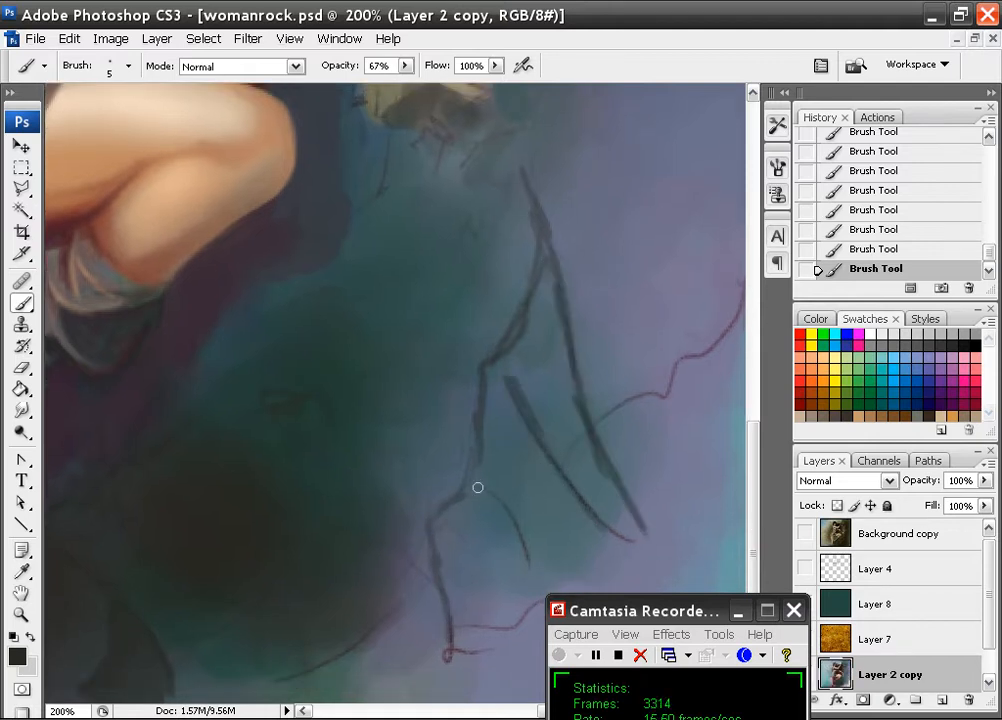
drag(478, 488, 456, 664)
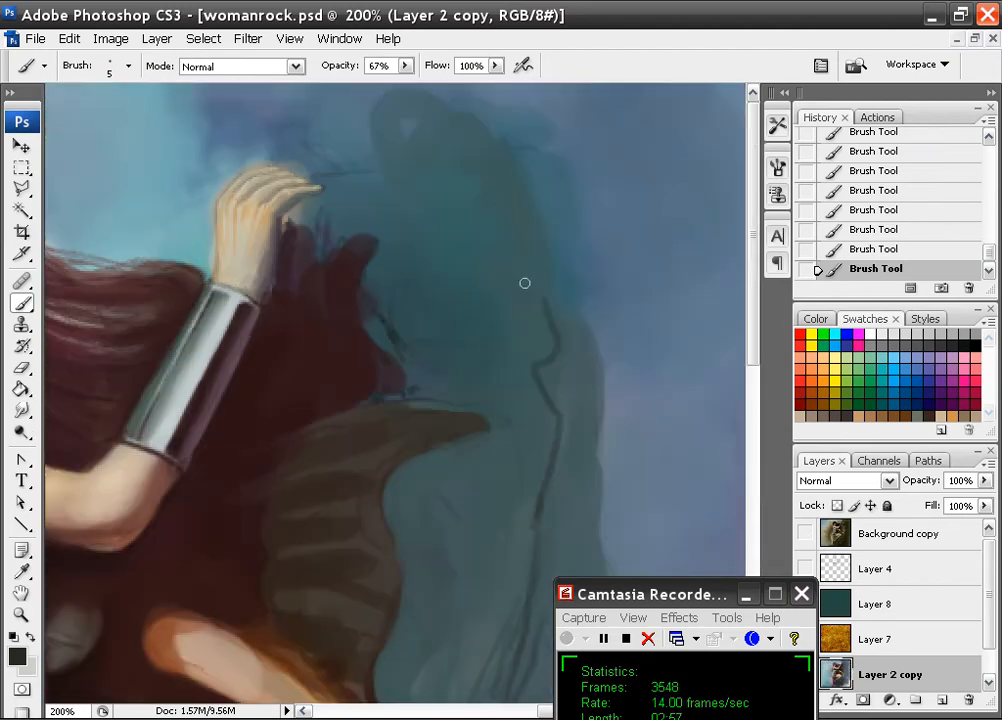
click(806, 532)
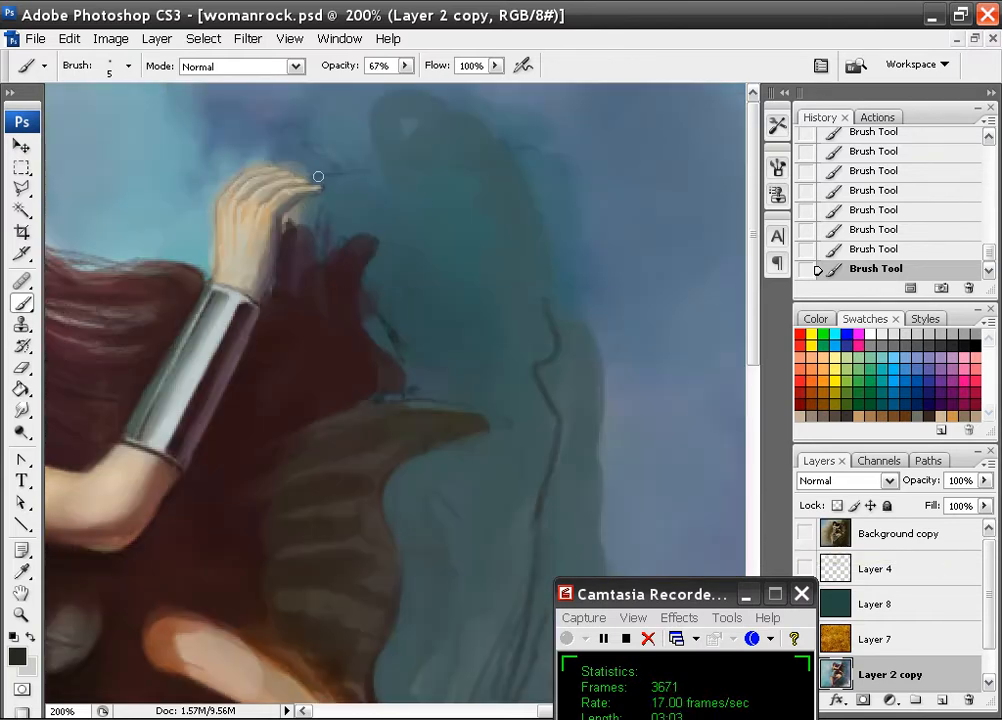
drag(318, 176, 396, 196)
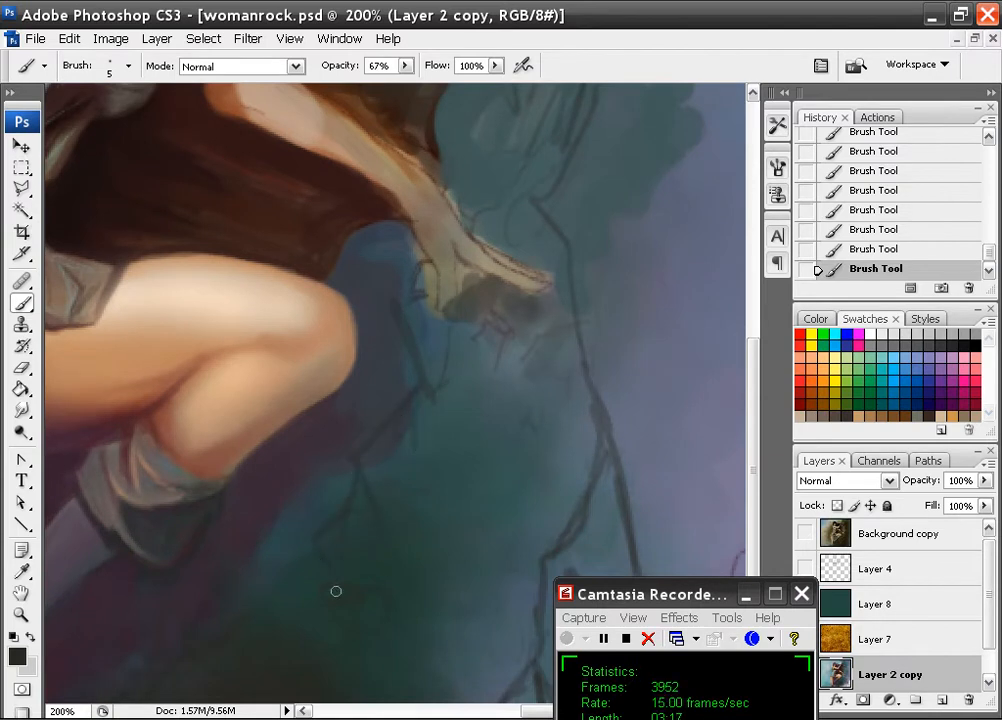
scroll(down, 3)
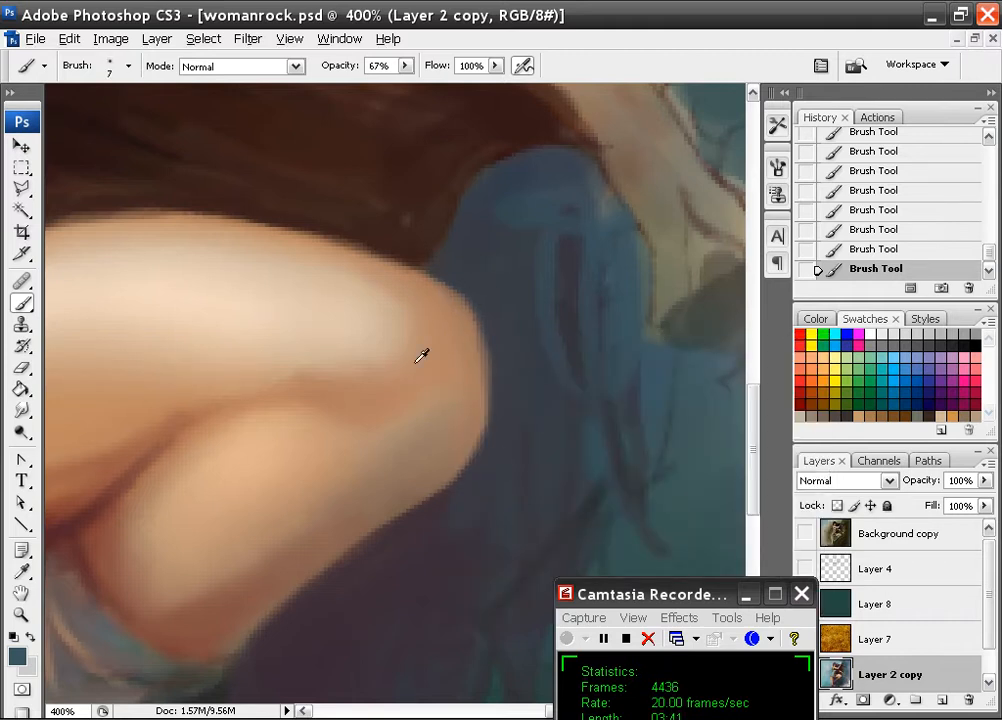
mouse_move(400, 328)
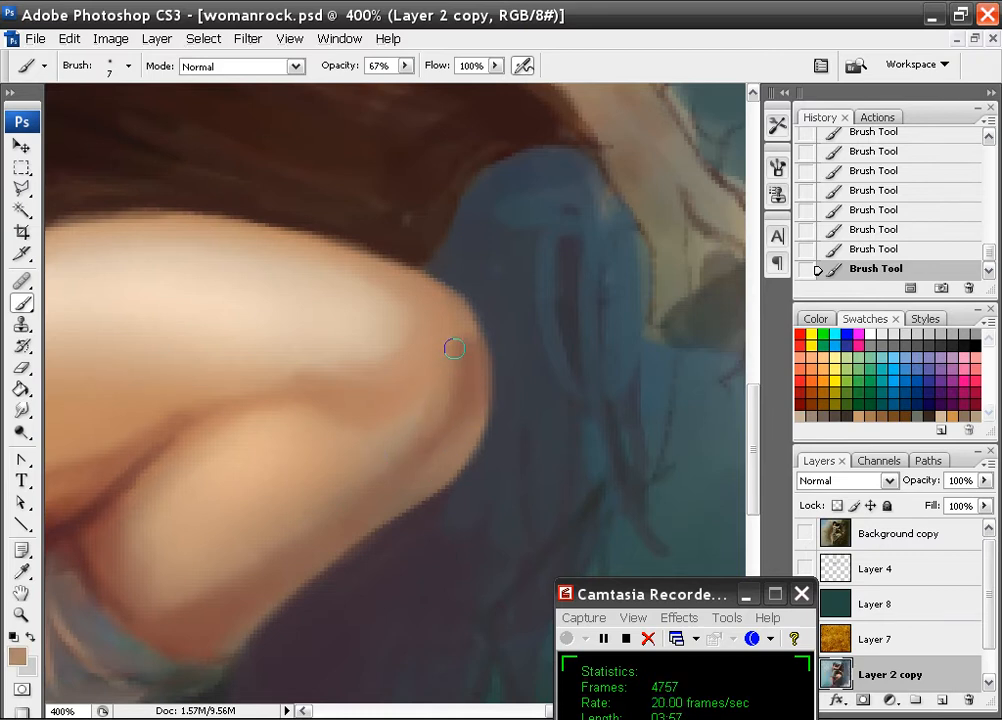
mouse_move(460, 408)
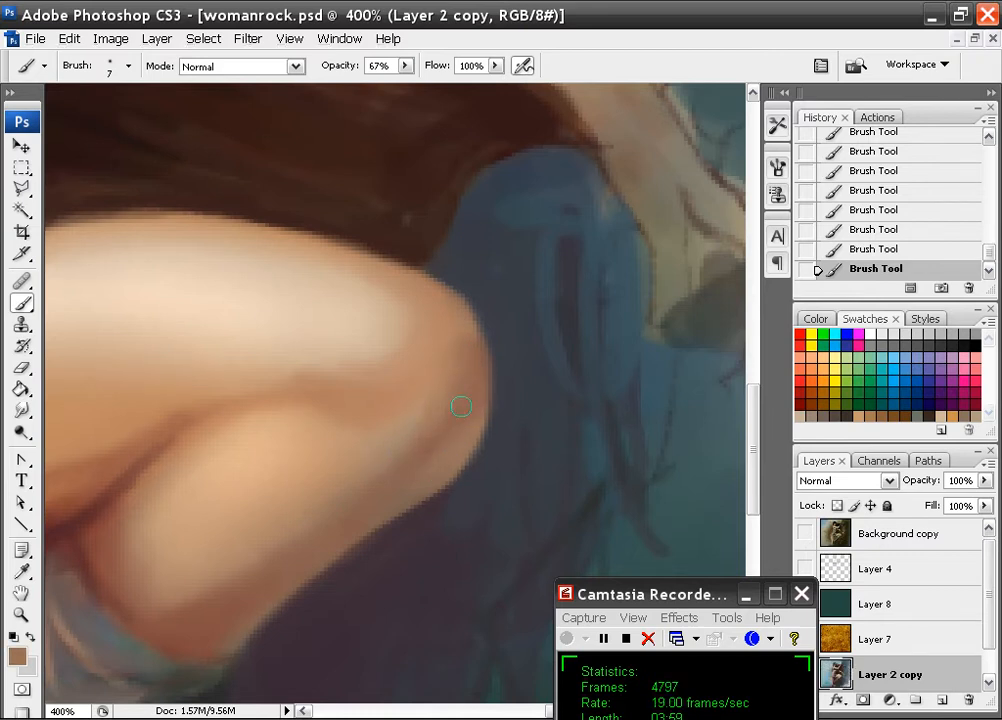
mouse_move(406, 436)
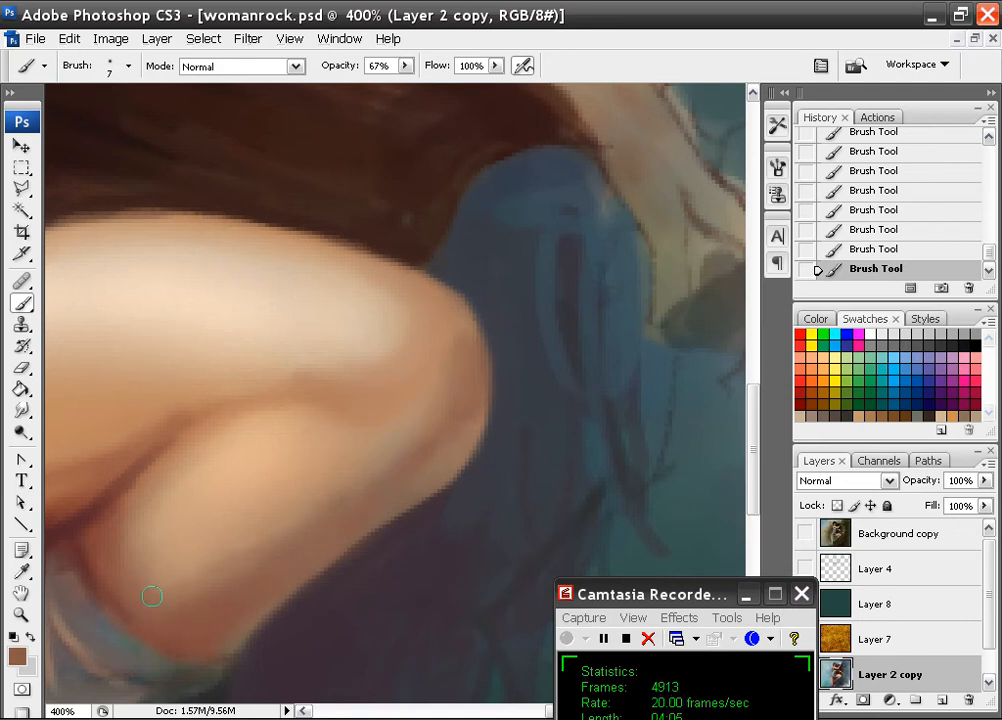
Step: Blend the shadow beneath the thigh and zoom out to check it
drag(152, 596, 456, 260)
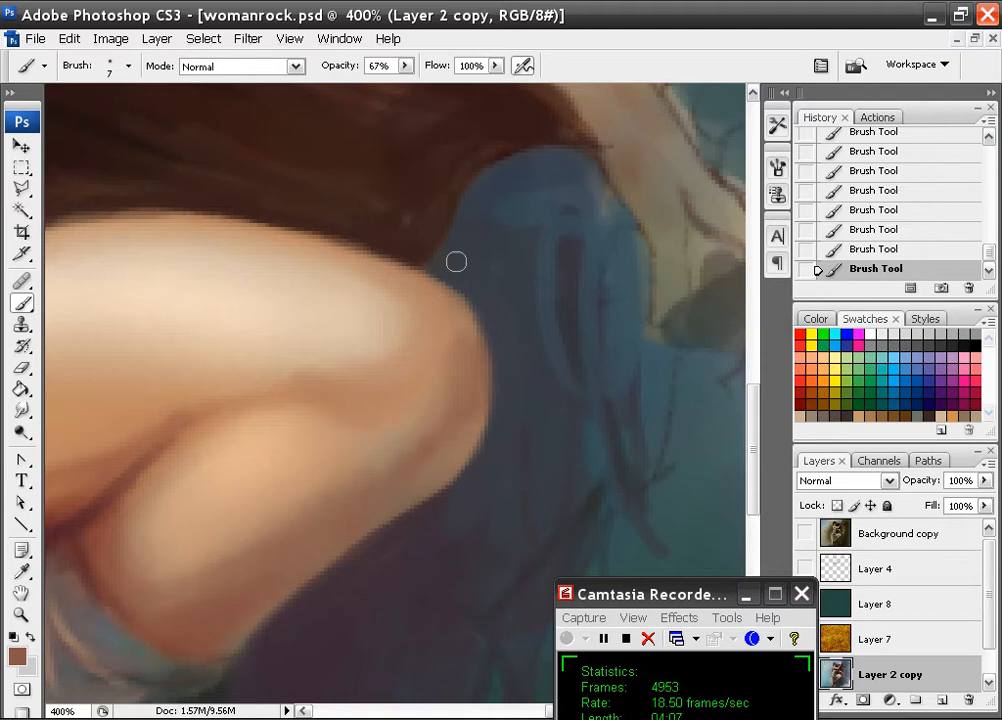
key(ctrl+minus)
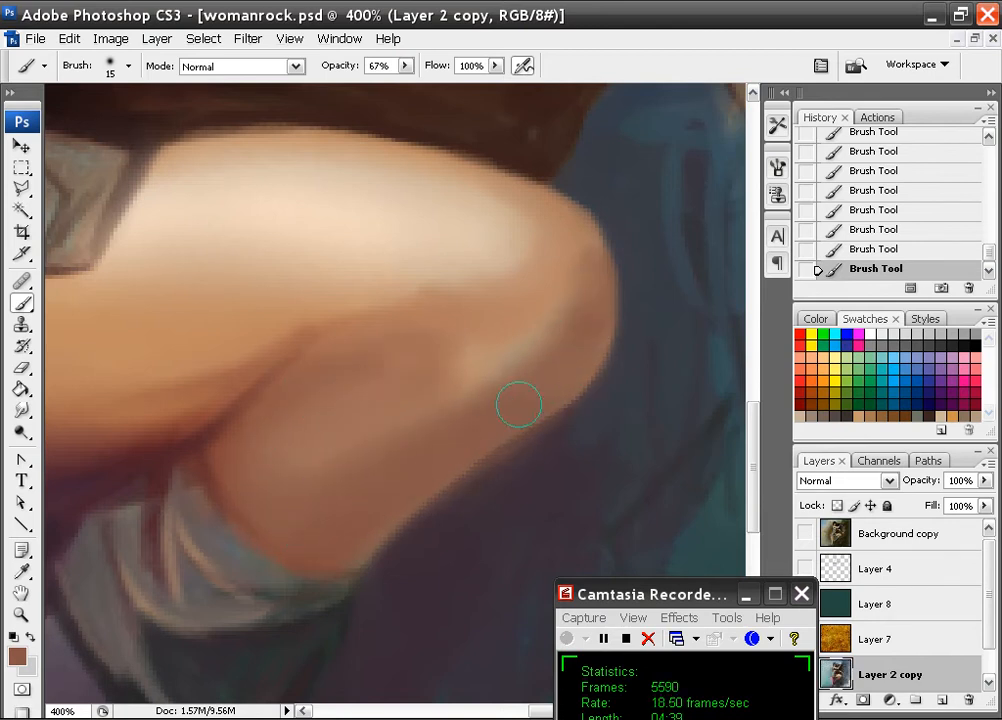
Step: Brighten the knee's outer curve and shade where it meets the wrap
drag(520, 404, 464, 528)
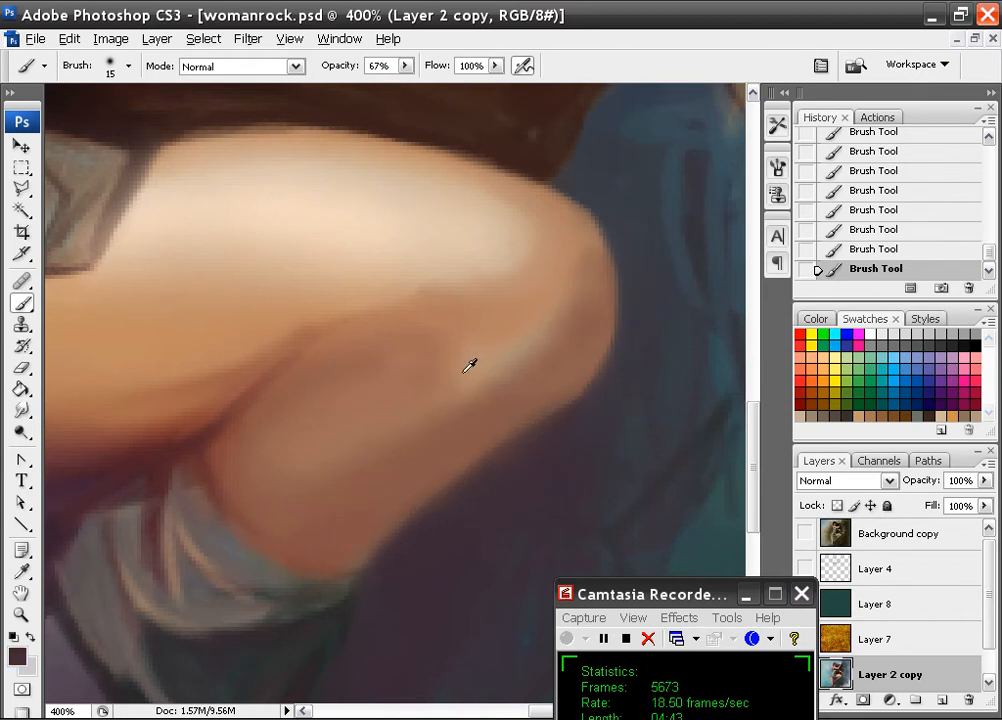
mouse_move(278, 448)
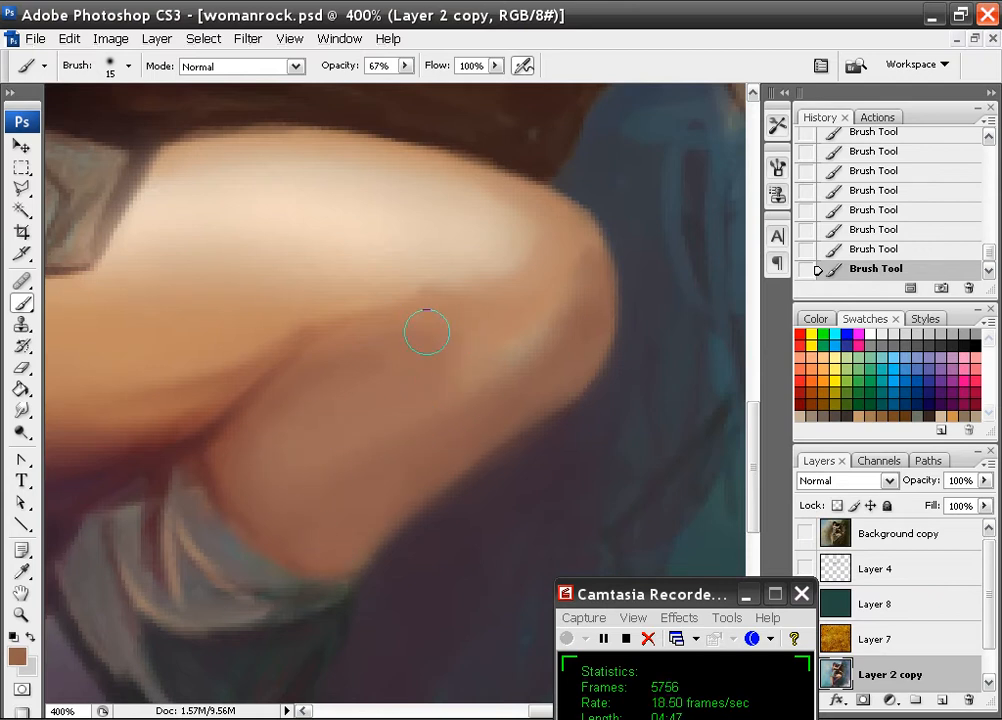
click(128, 66)
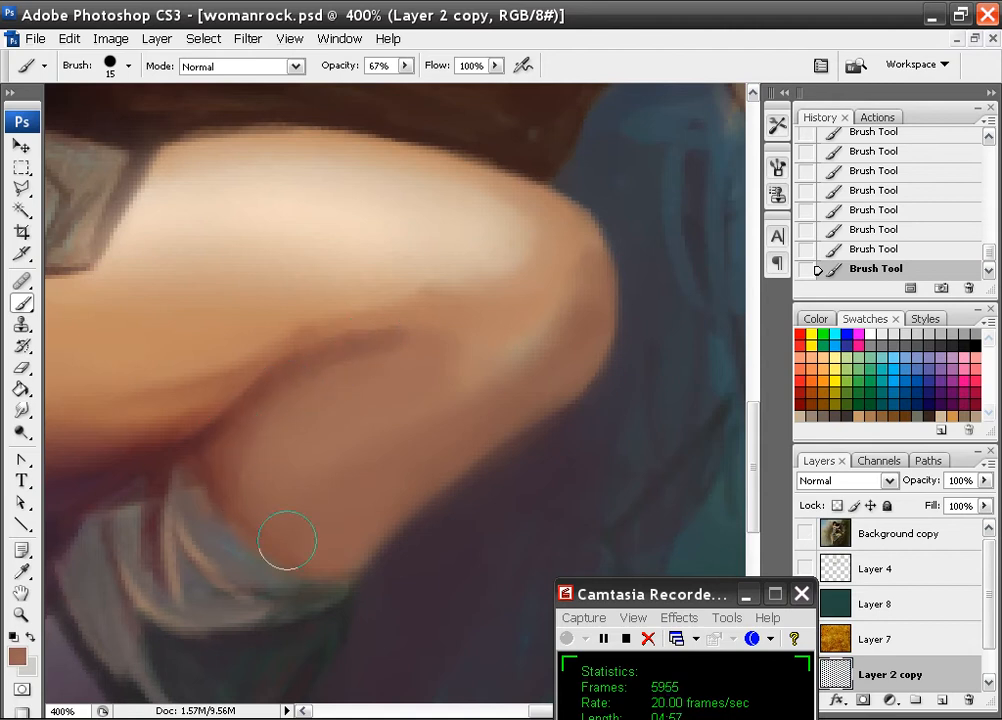
click(128, 66)
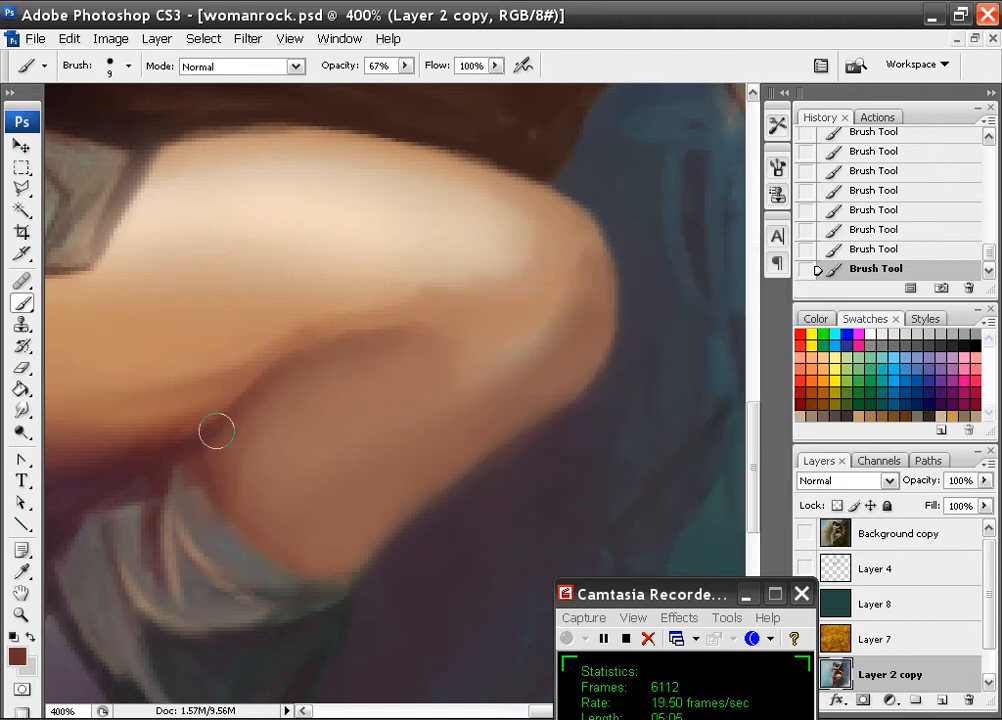
mouse_move(312, 456)
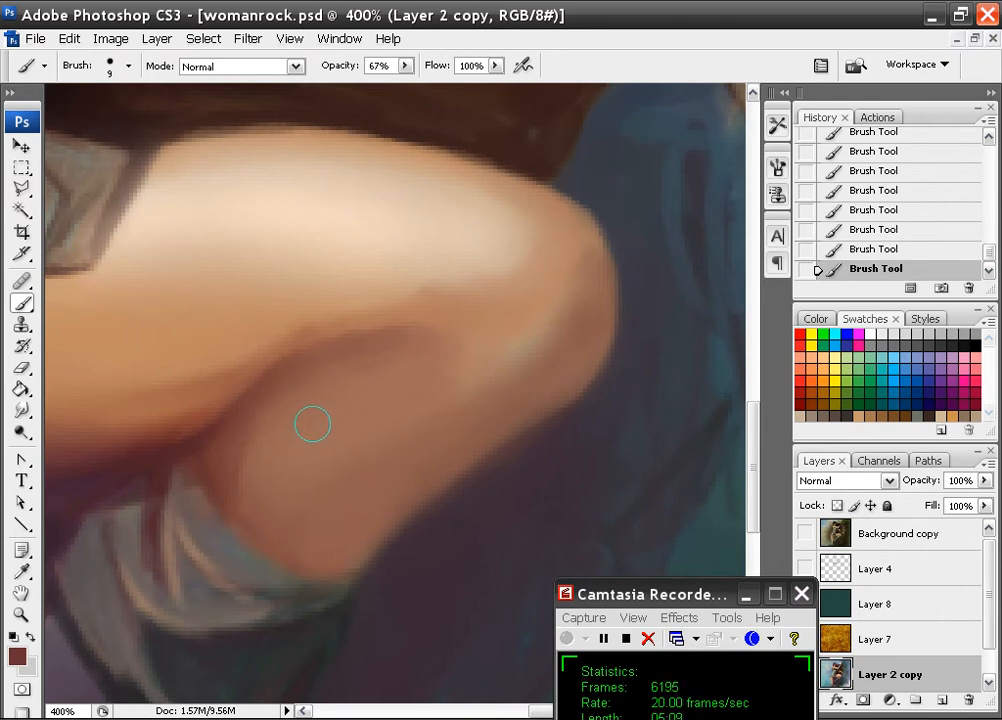
mouse_move(272, 380)
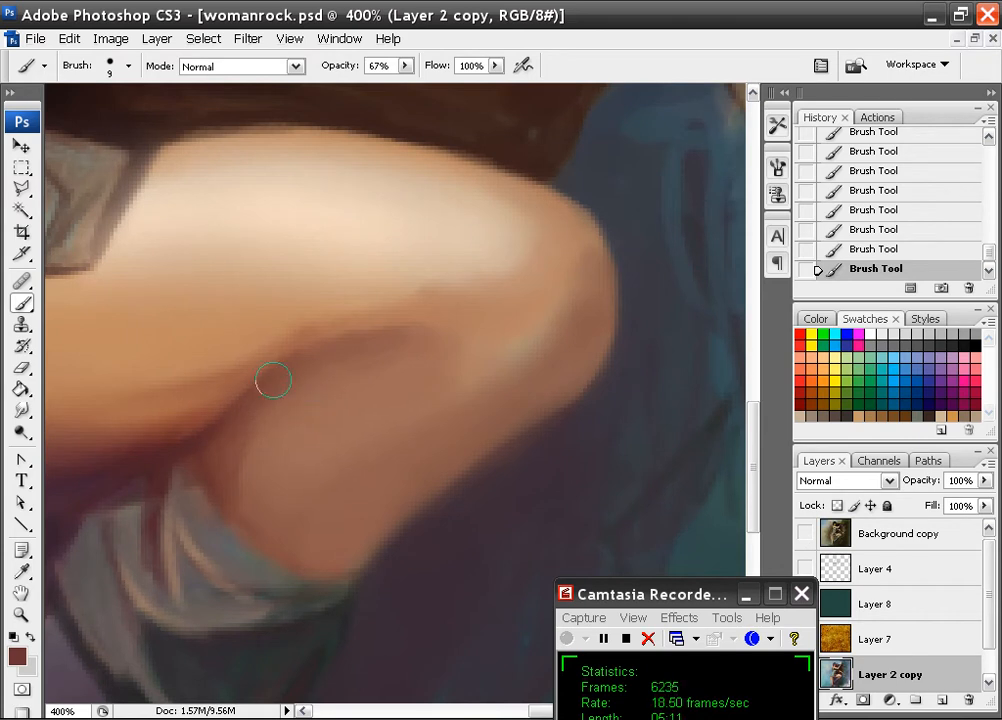
mouse_move(448, 296)
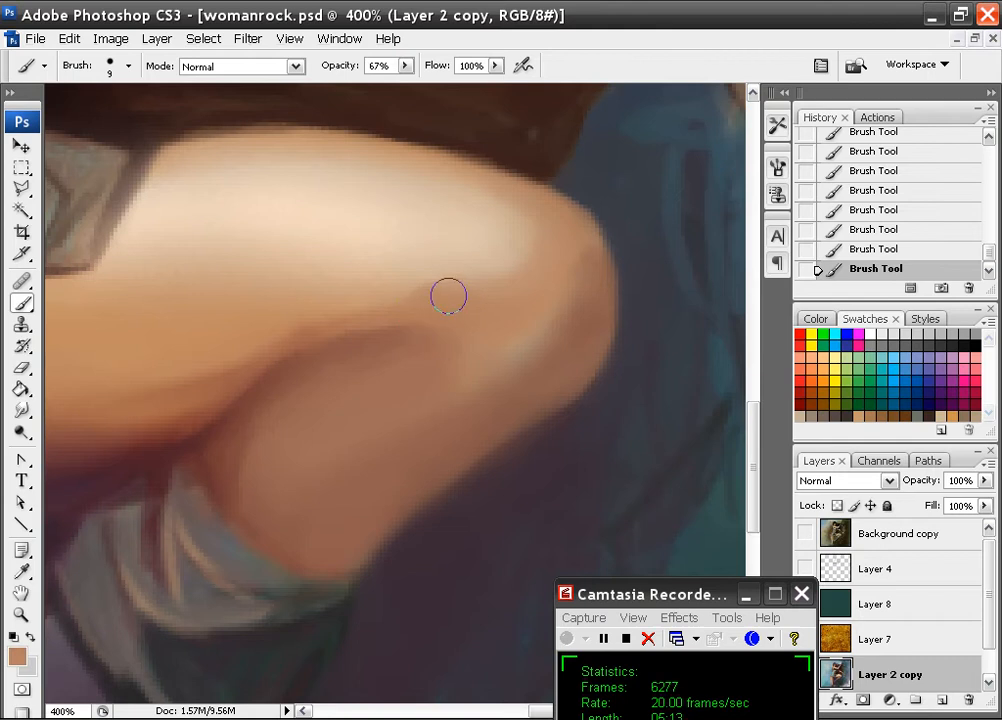
mouse_move(488, 276)
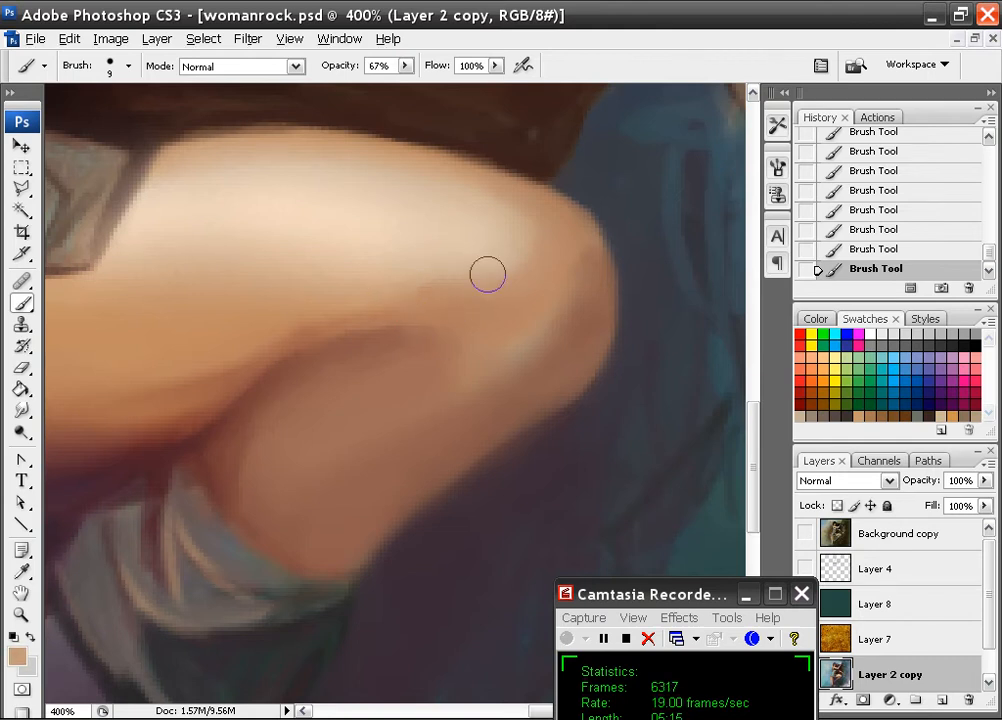
mouse_move(510, 376)
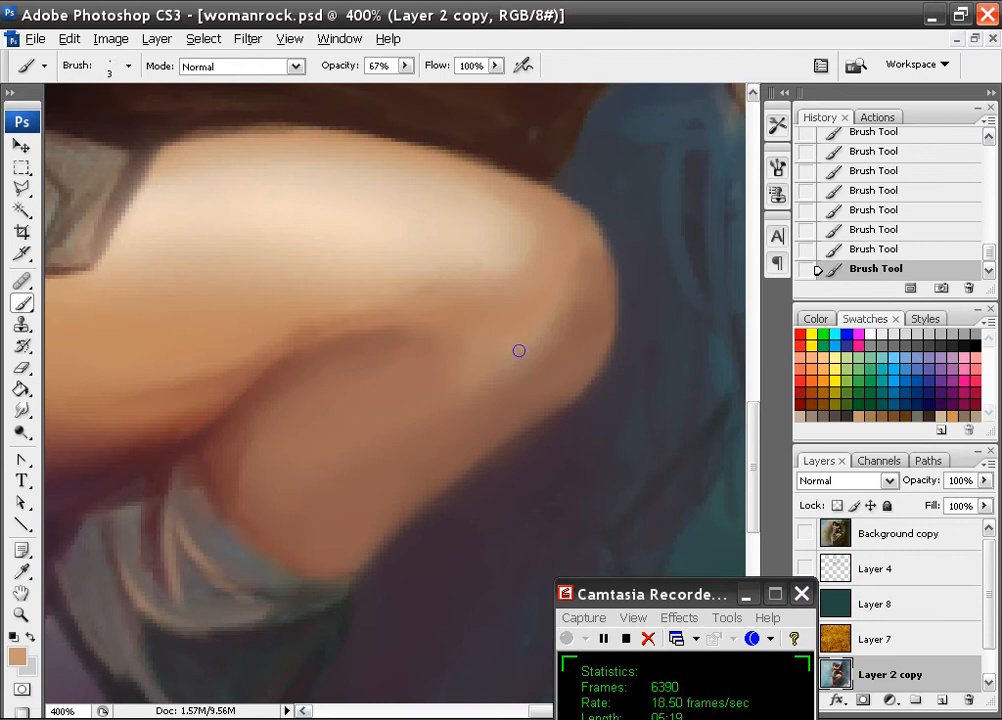
mouse_move(534, 400)
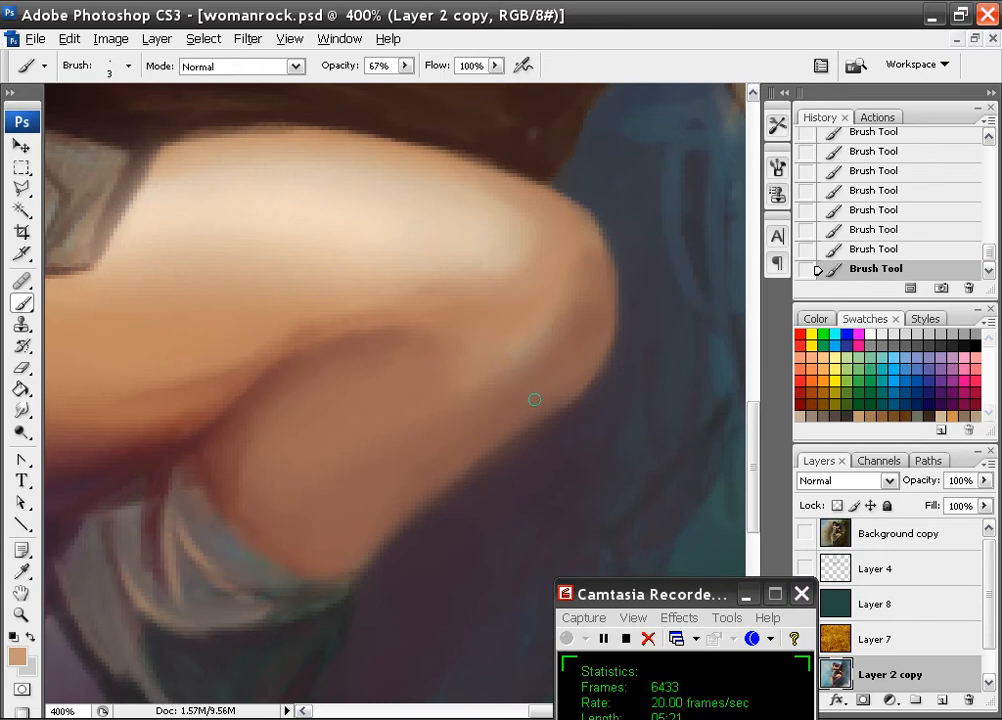
mouse_move(484, 340)
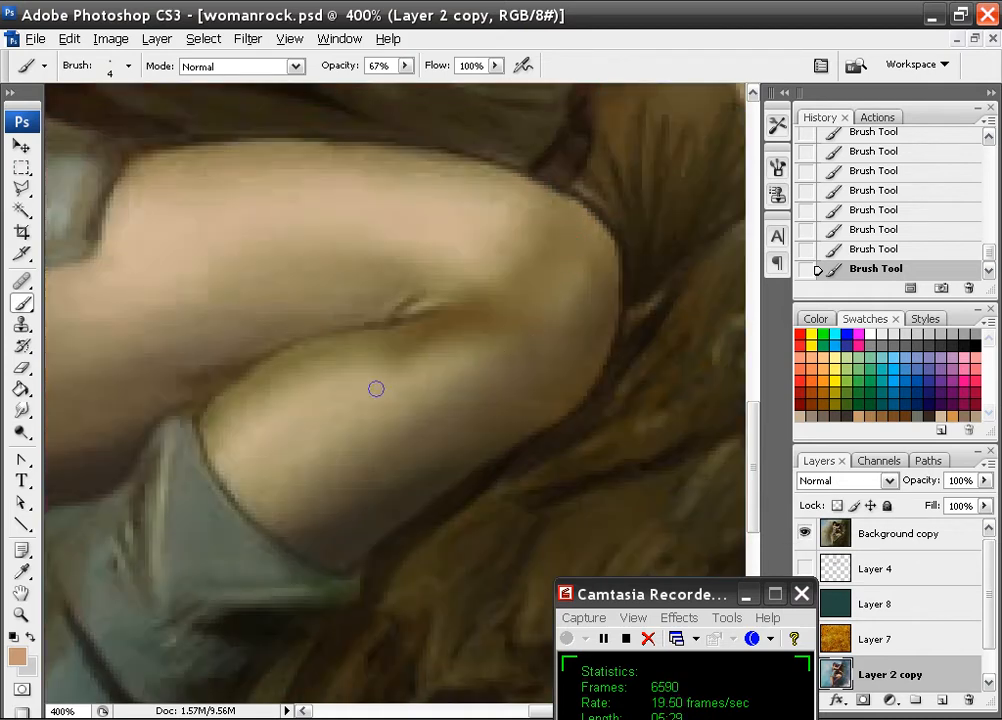
Step: Hide the reference layer and sample a light skin tone from the knee
click(806, 532)
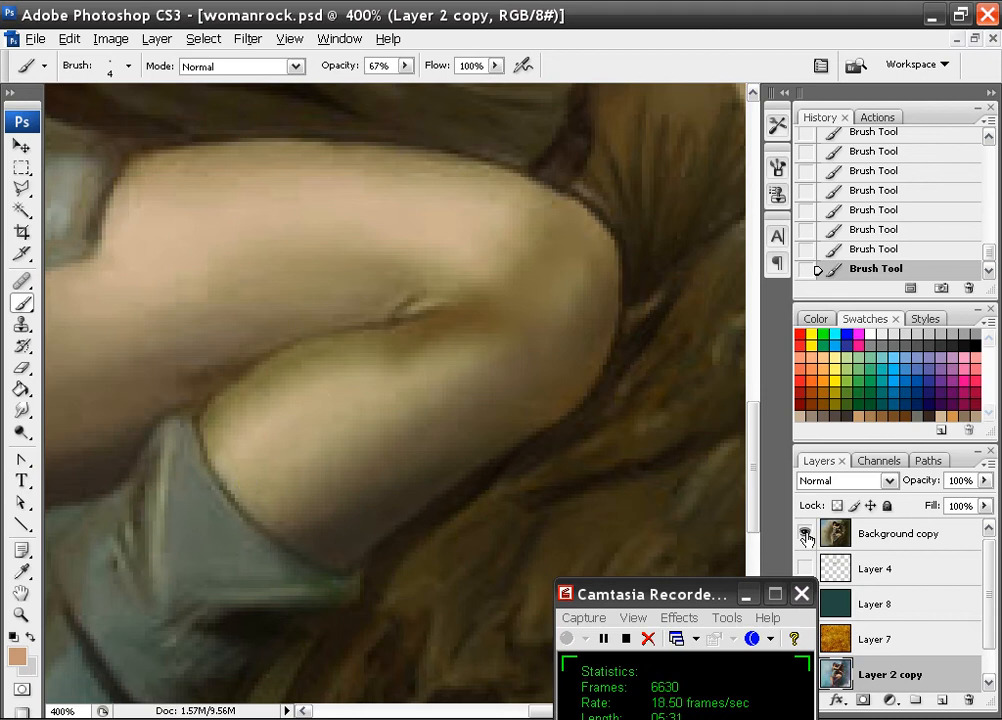
mouse_move(808, 532)
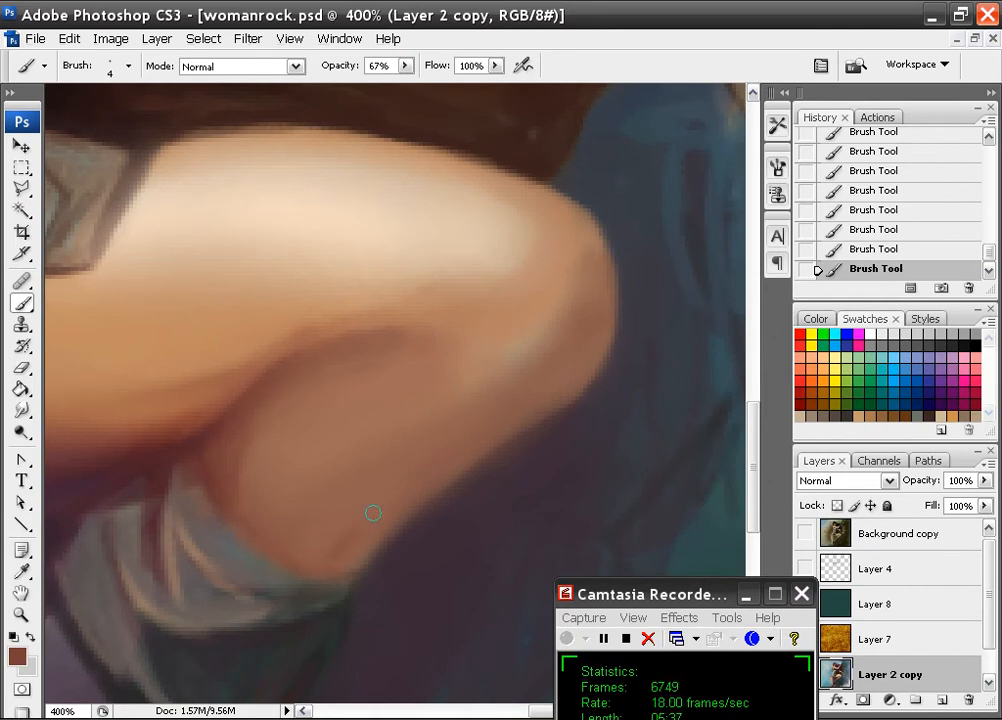
mouse_move(332, 528)
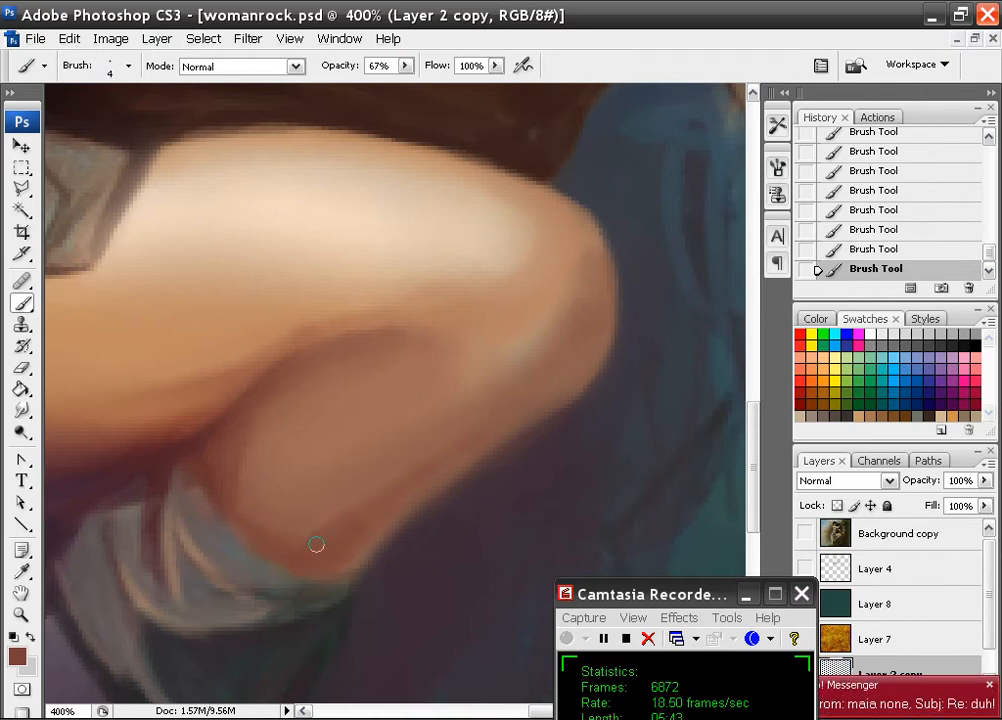
mouse_move(404, 484)
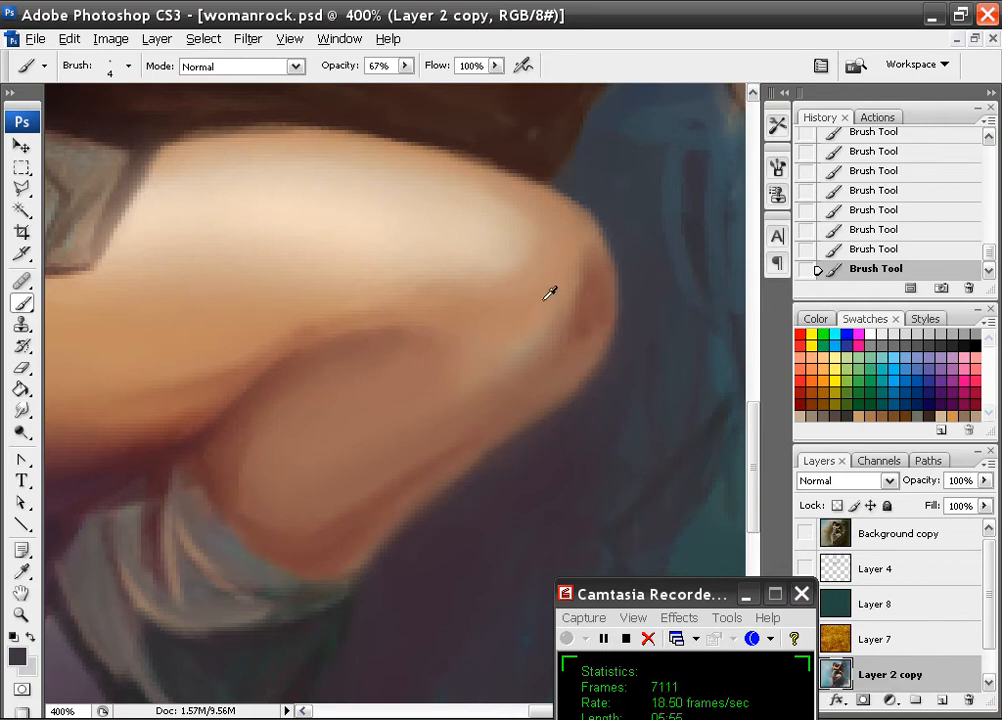
mouse_move(488, 312)
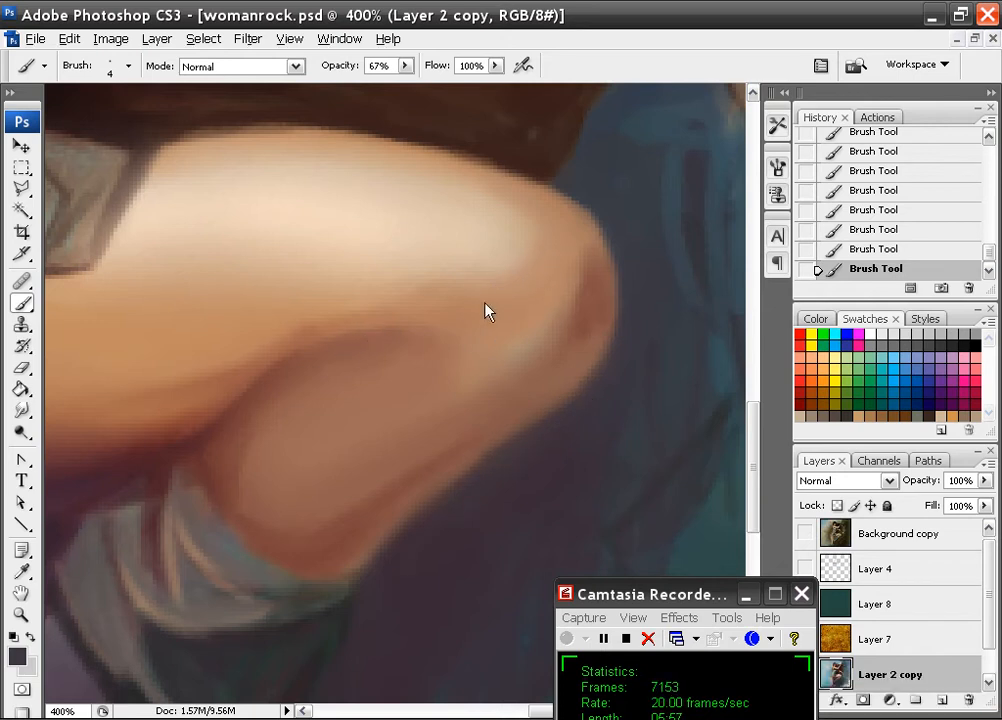
click(128, 66)
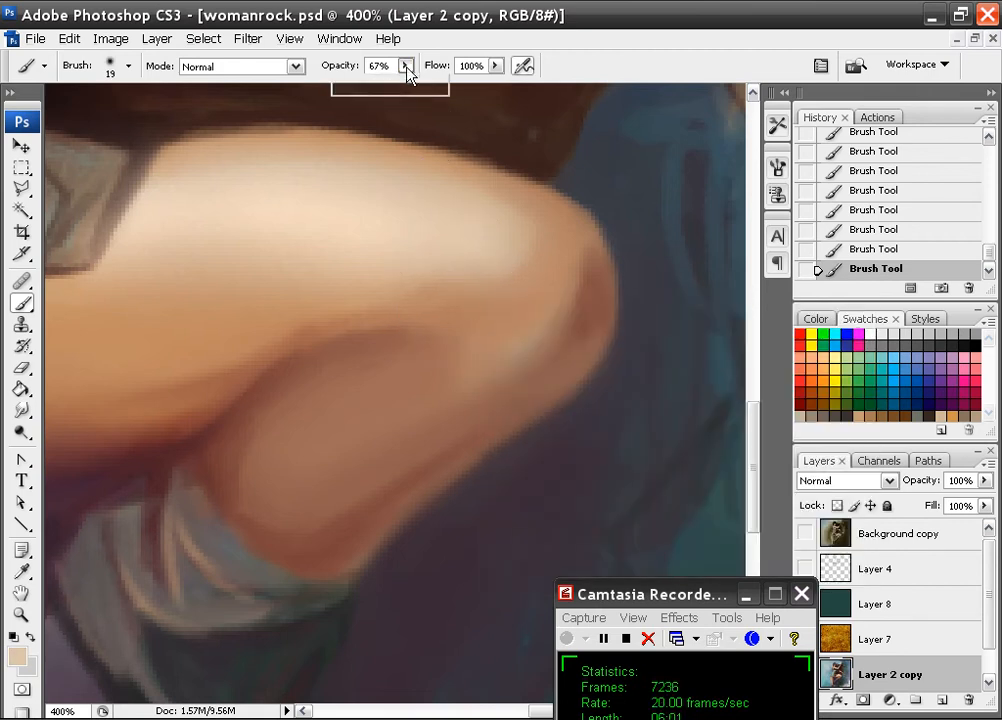
Step: Lower brush opacity to 39% and blend soft shading into the knee and under the thigh
click(406, 66)
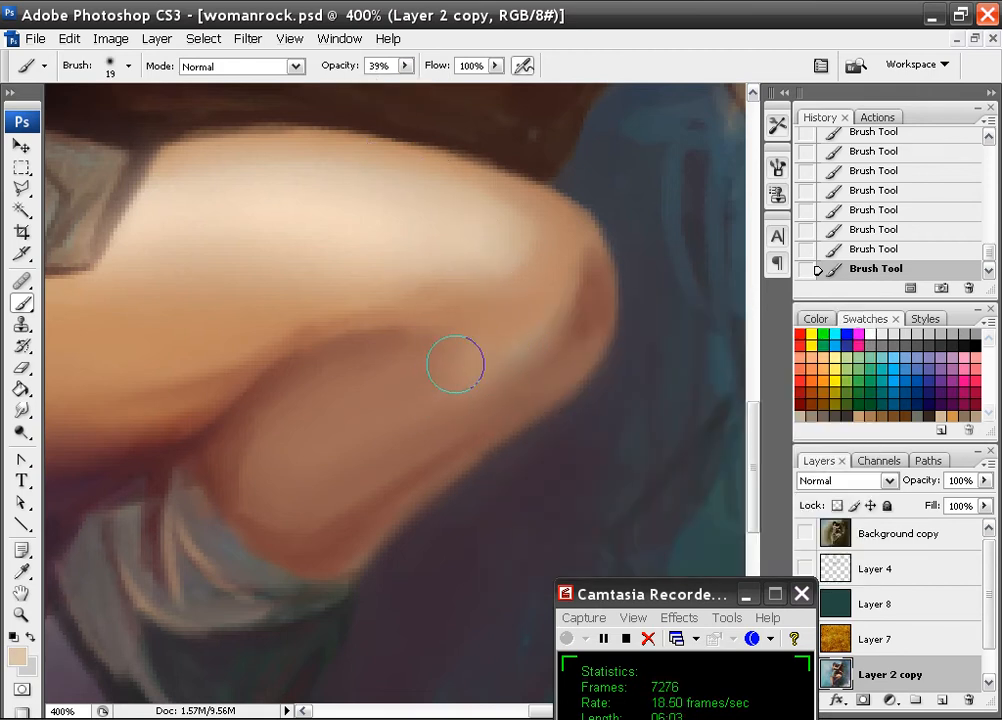
drag(456, 364, 348, 448)
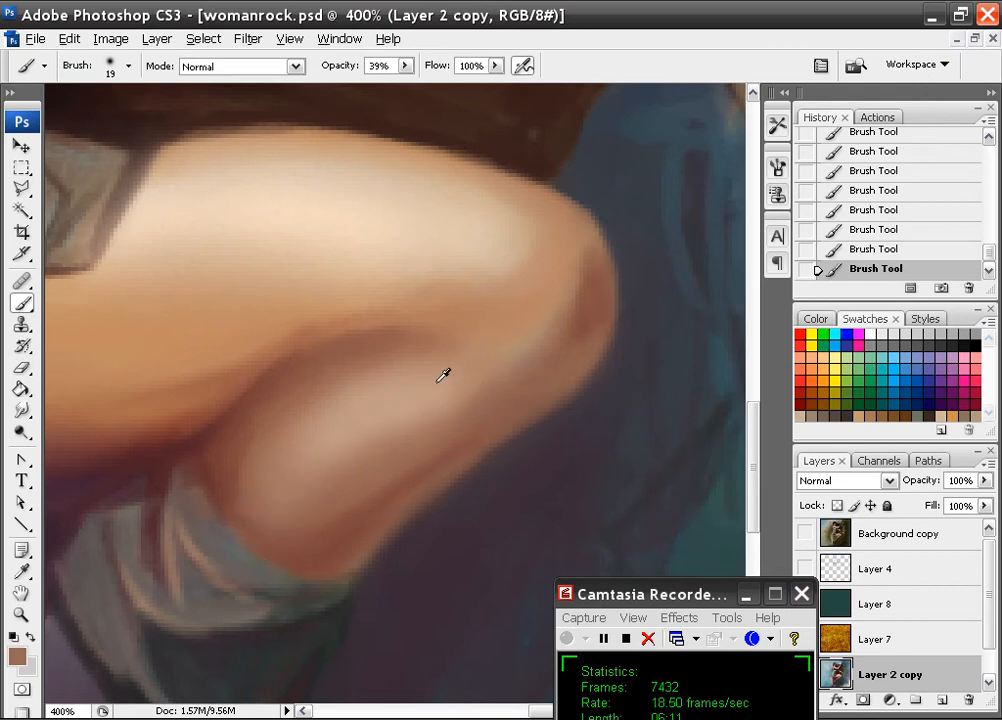
mouse_move(436, 414)
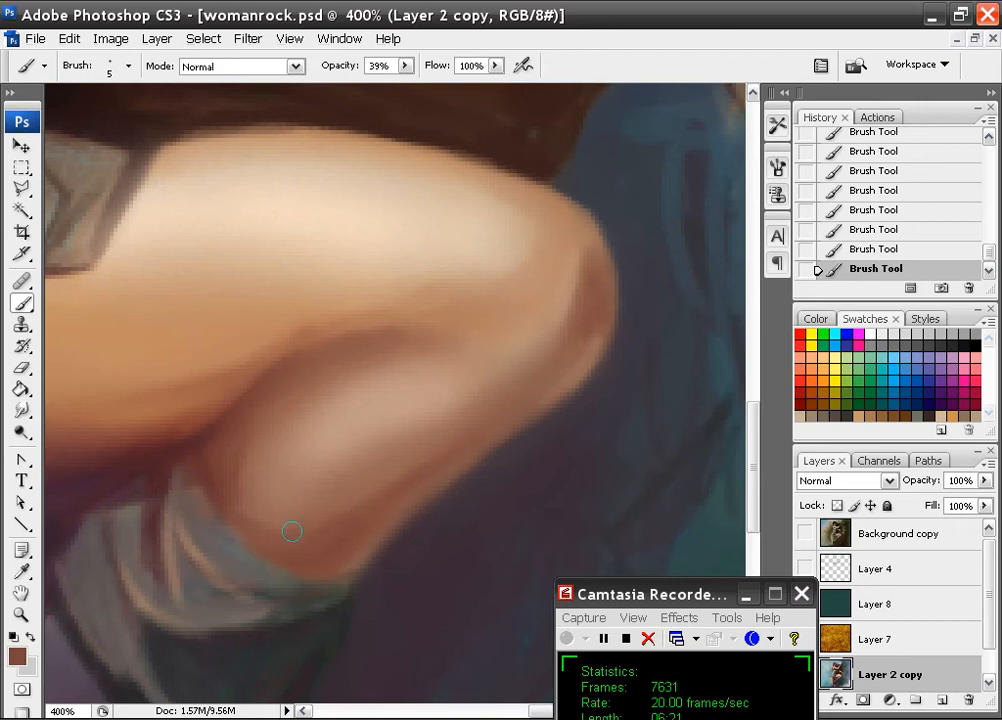
mouse_move(226, 468)
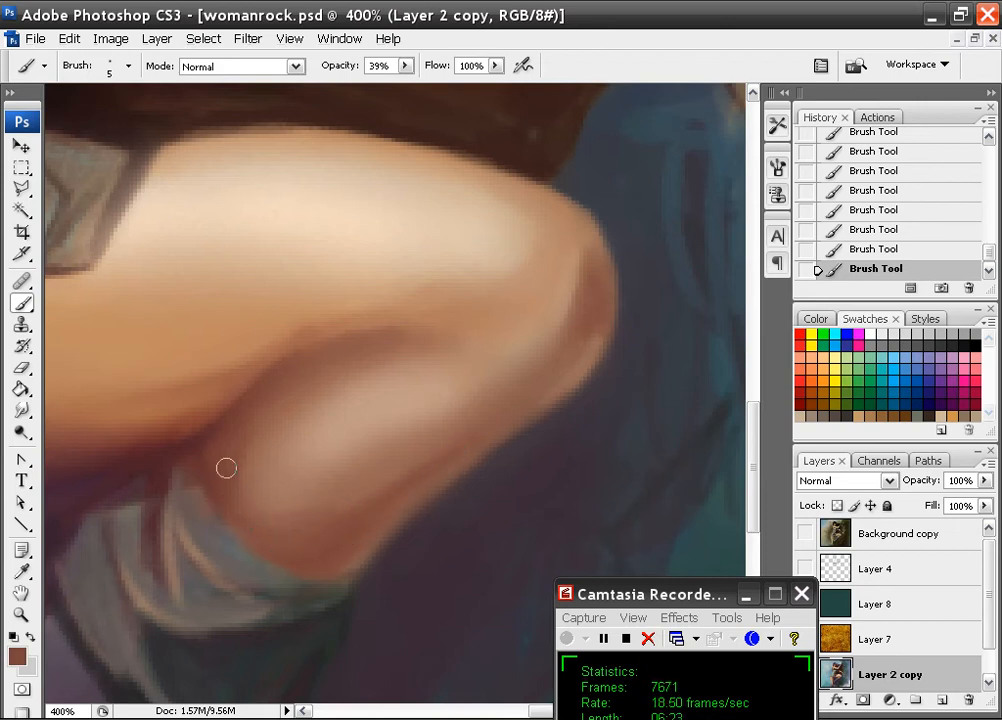
click(116, 66)
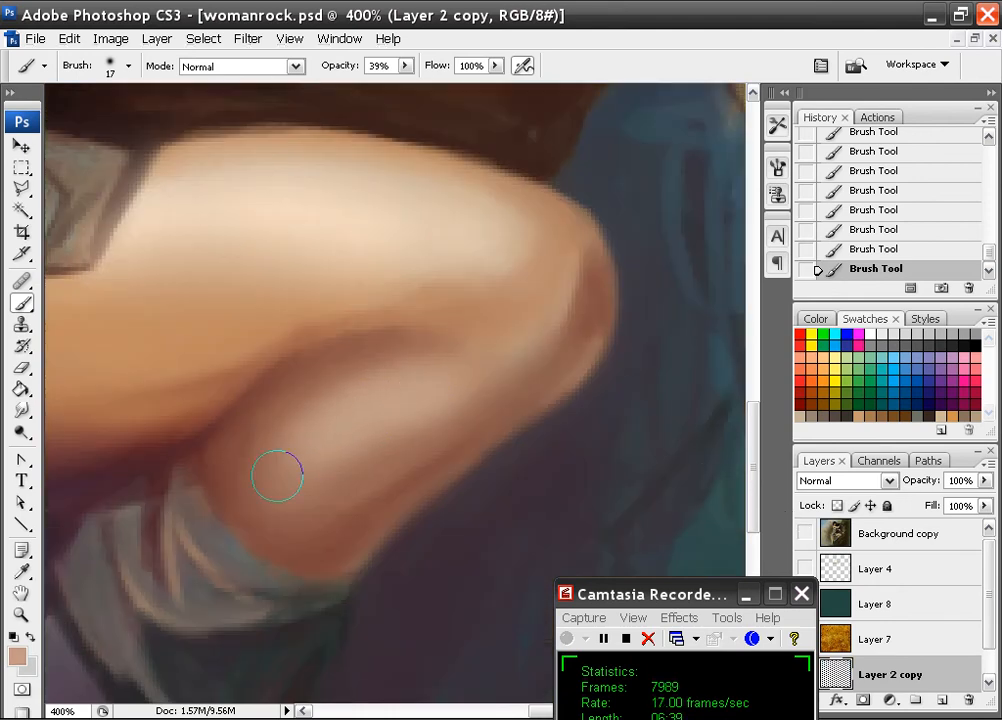
mouse_move(236, 504)
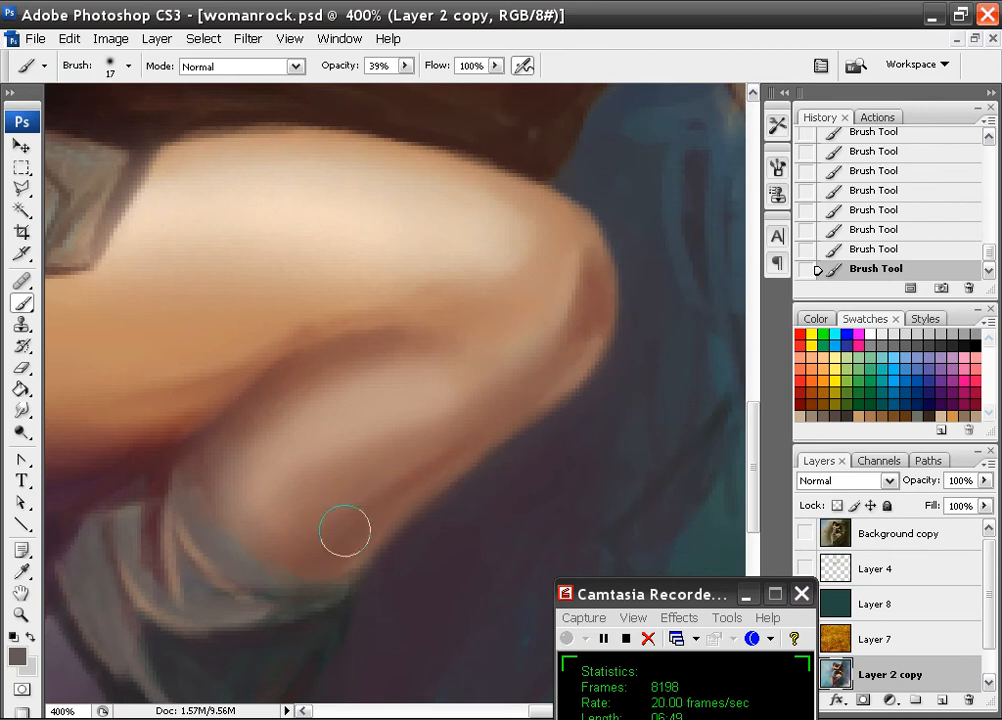
mouse_move(292, 592)
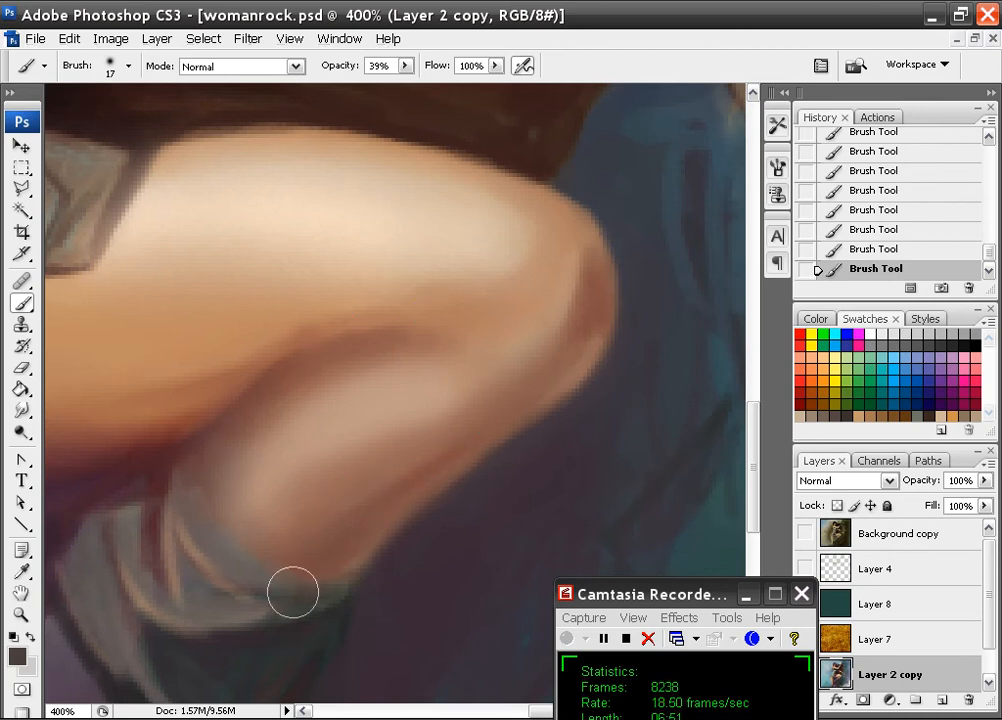
mouse_move(596, 294)
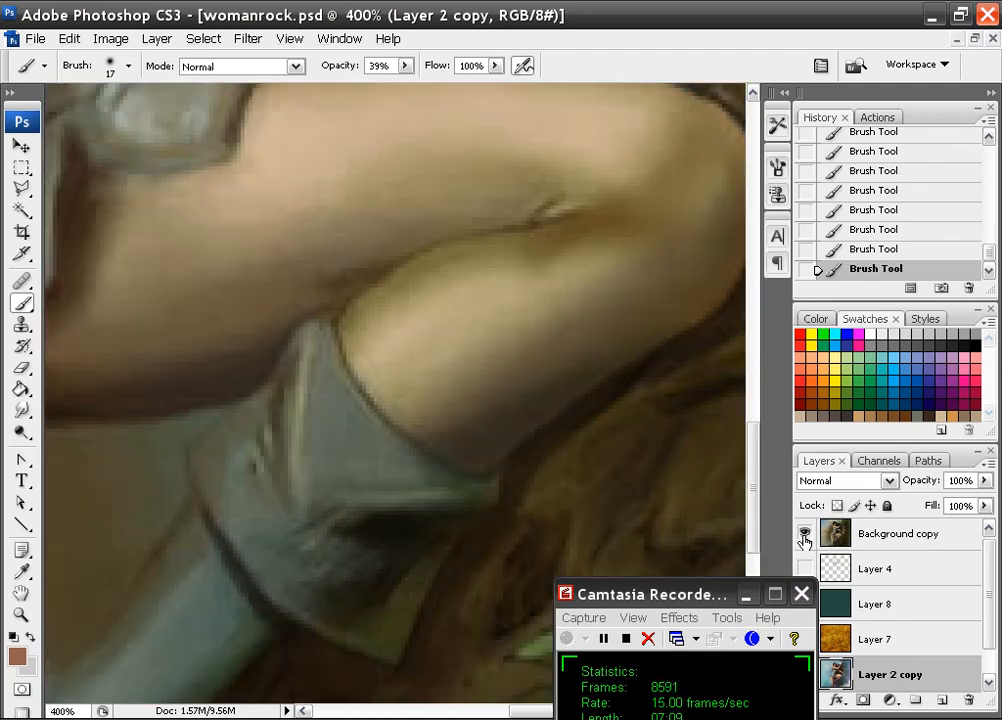
Step: Hide the Background copy reference photo again
scroll(down, 3)
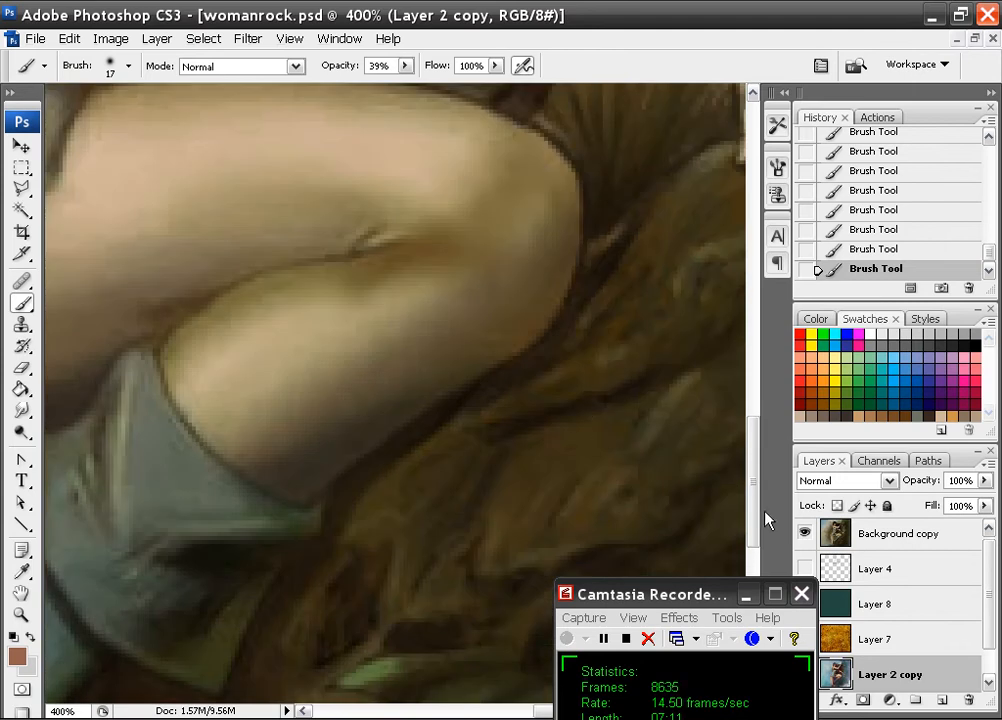
click(806, 532)
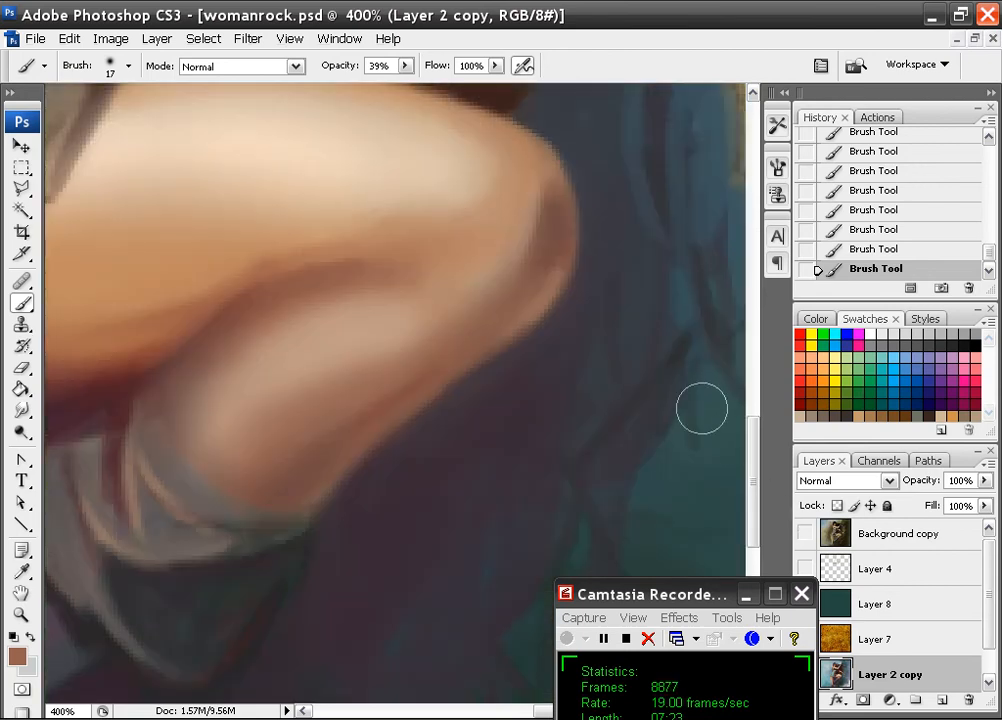
Step: Paint blended shading along the knee's underside into the calf
click(128, 66)
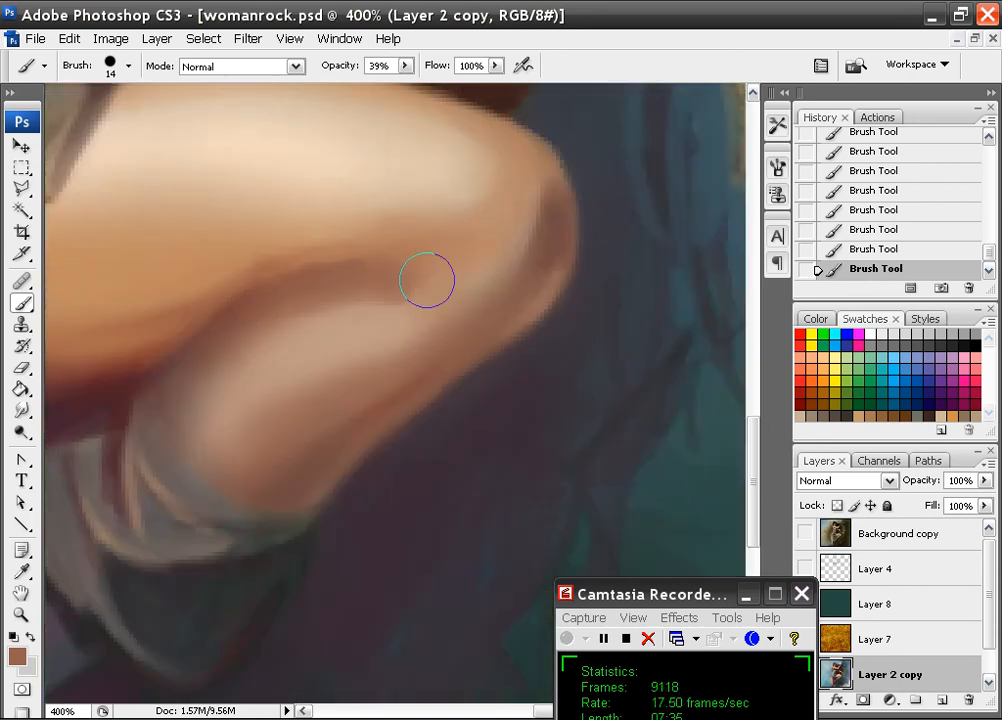
mouse_move(412, 264)
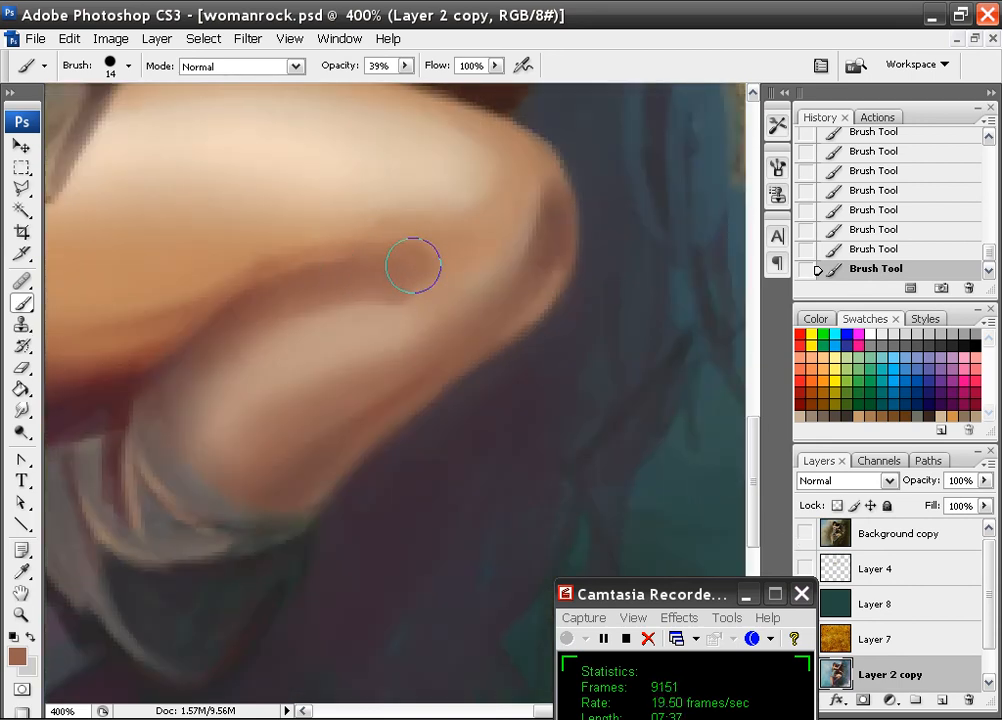
mouse_move(388, 276)
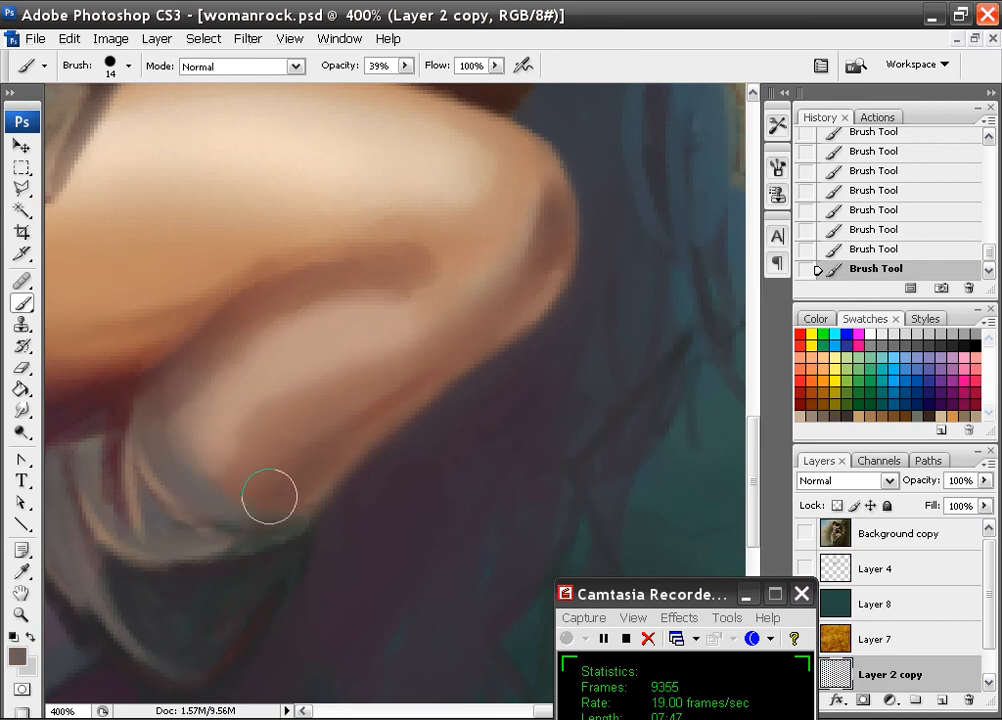
mouse_move(232, 428)
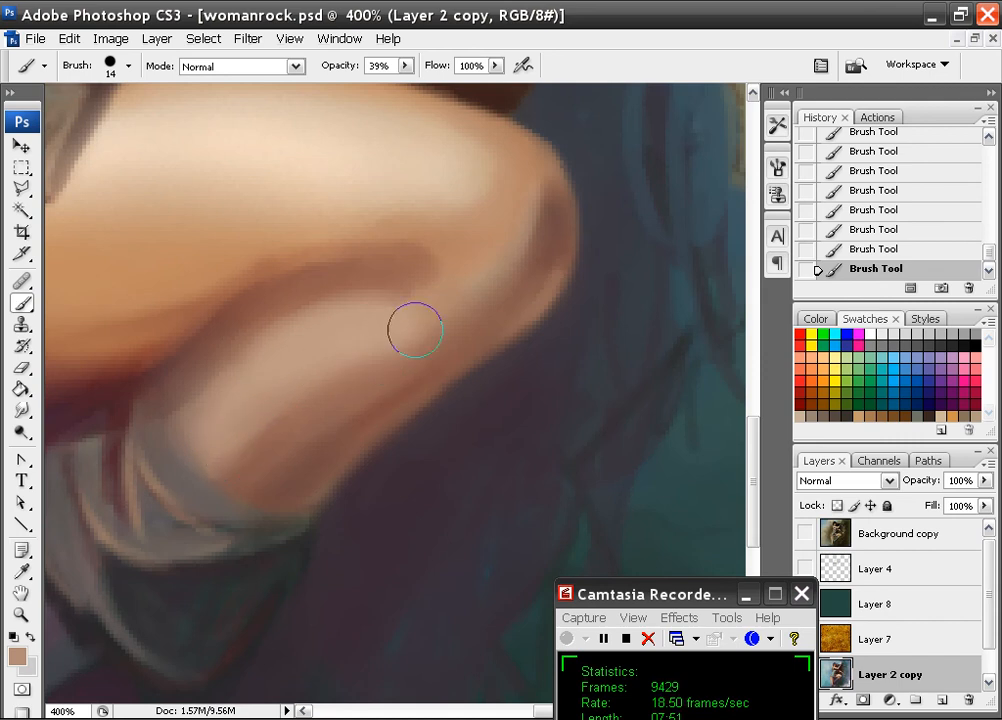
mouse_move(284, 472)
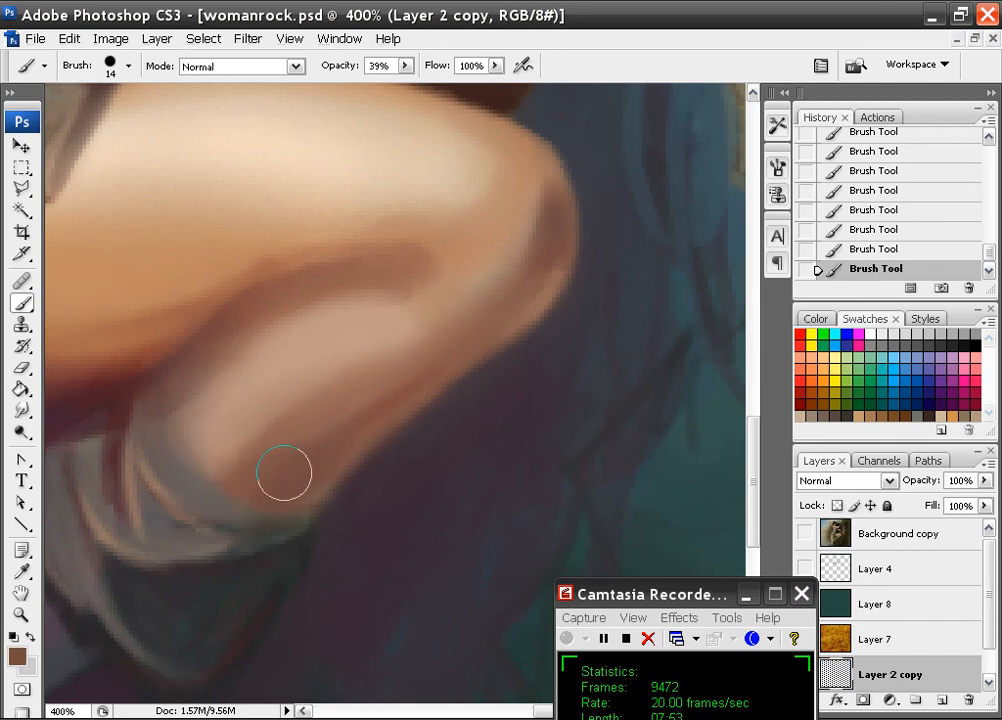
mouse_move(432, 380)
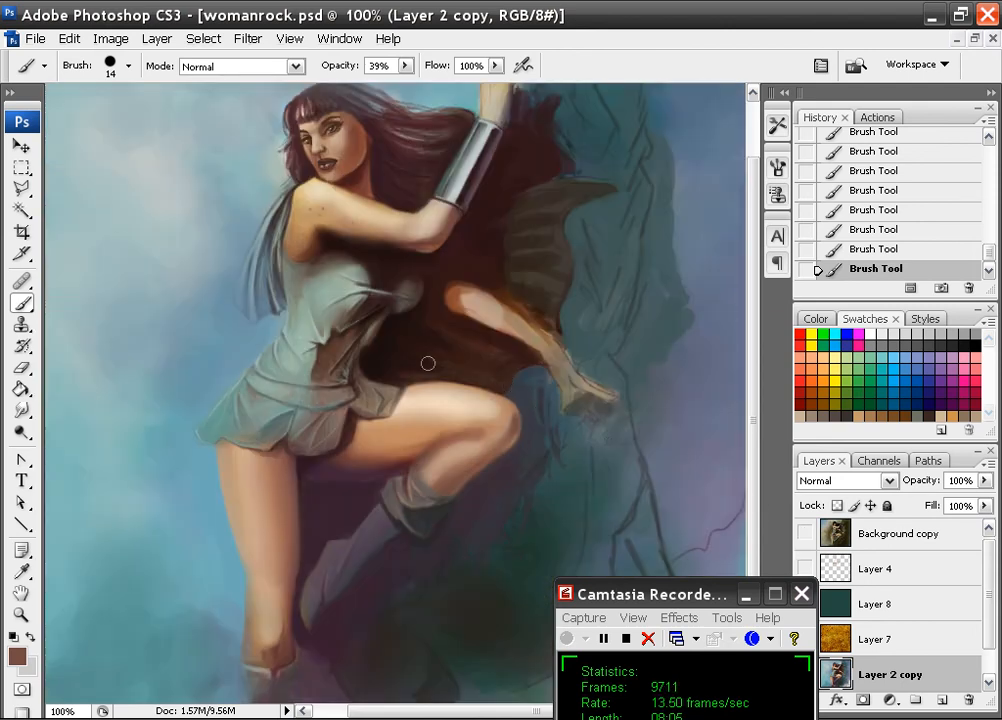
Step: Zoom in to 200% on the dark cape behind the figure
click(804, 532)
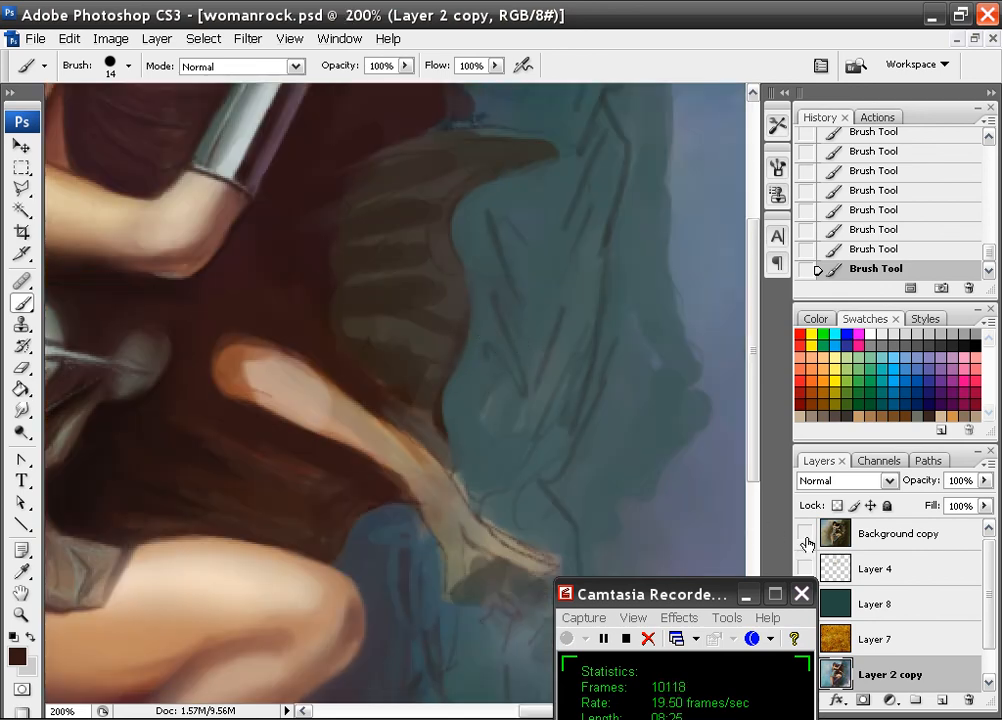
click(806, 532)
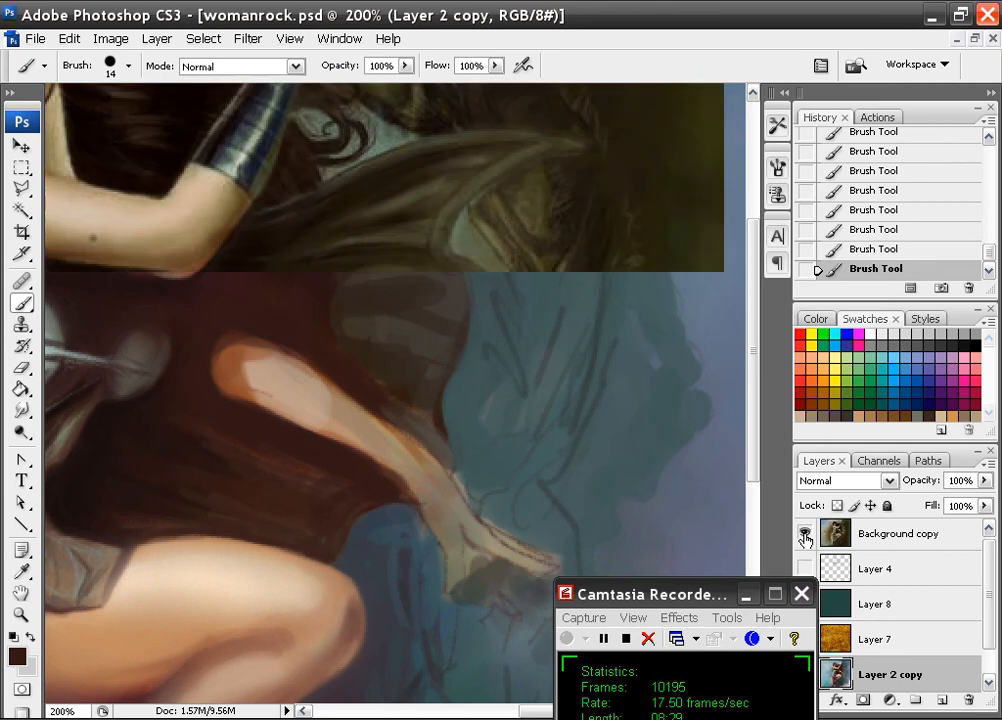
click(806, 532)
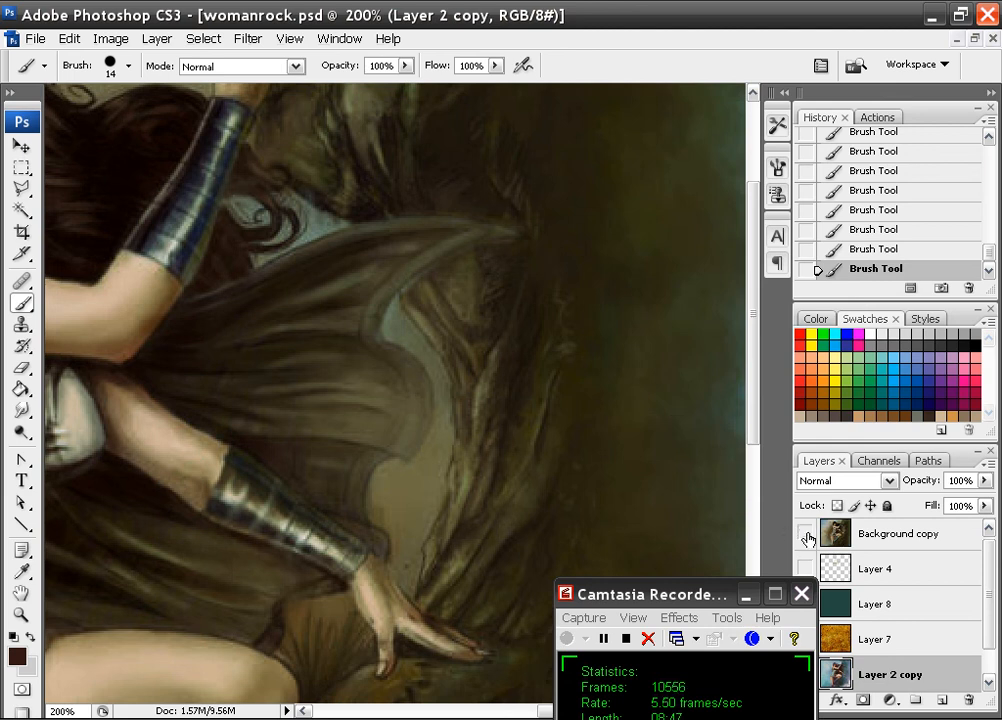
click(808, 536)
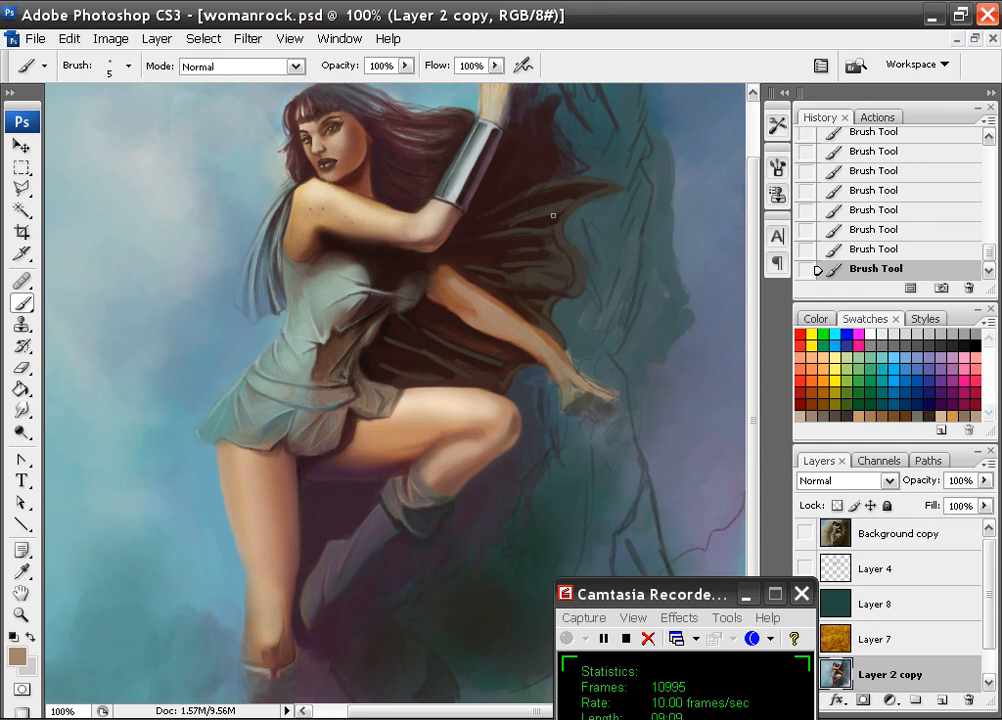
mouse_move(596, 156)
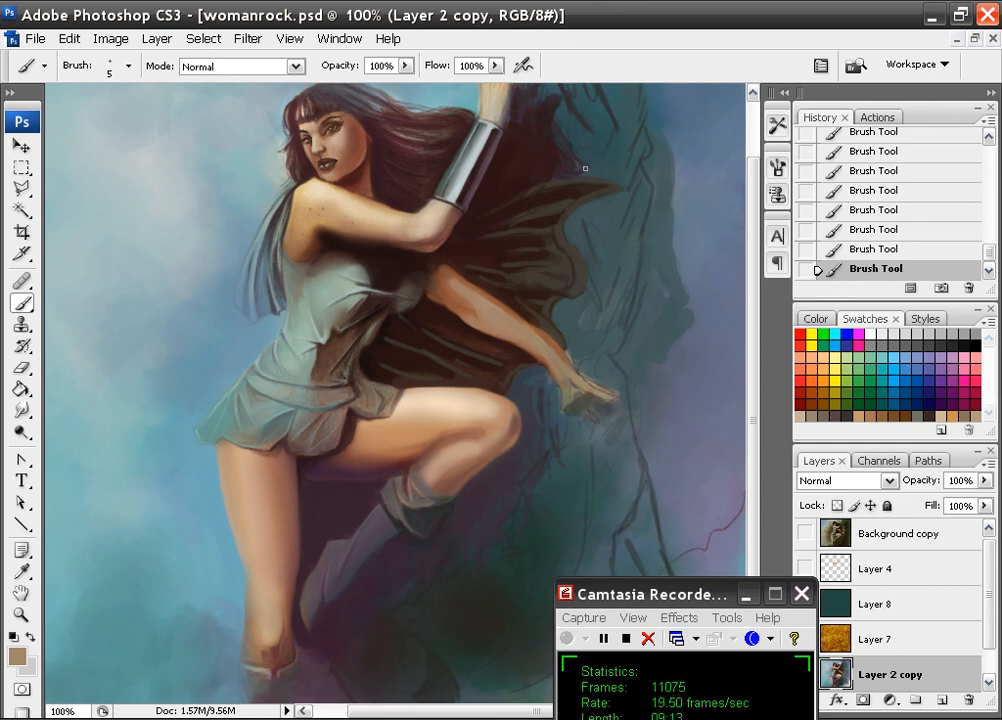
key(ctrl+minus)
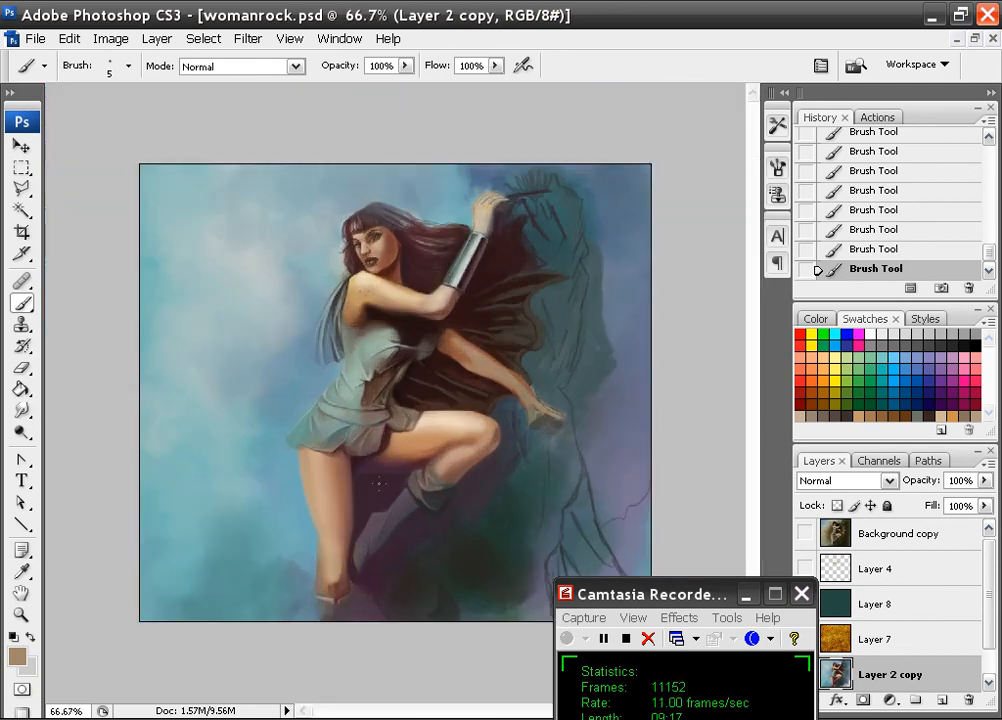
click(804, 532)
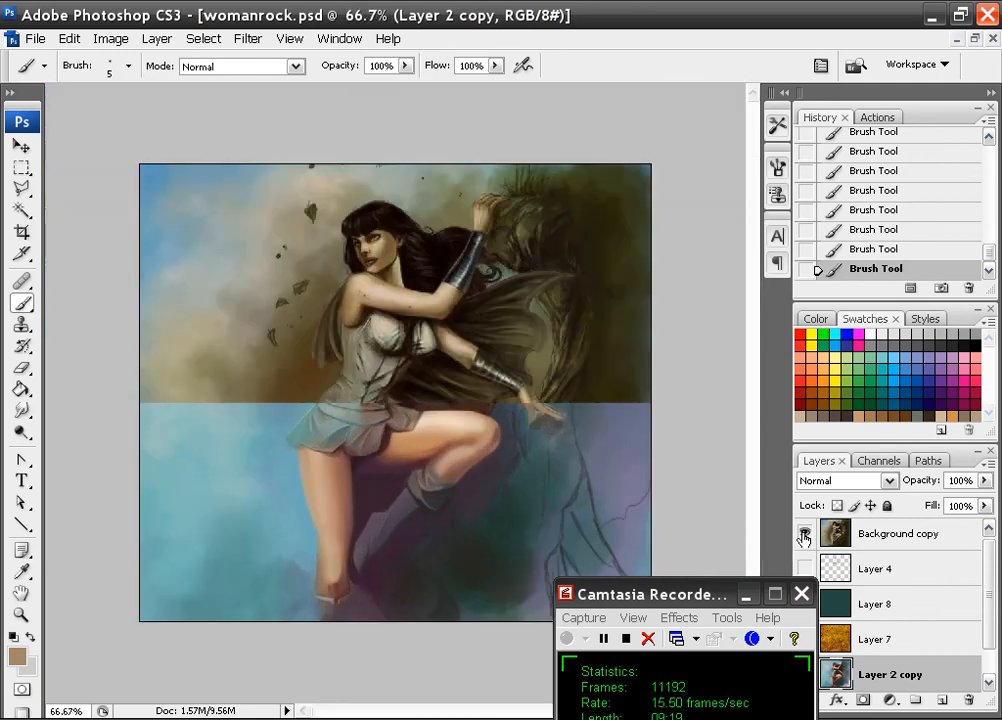
click(804, 532)
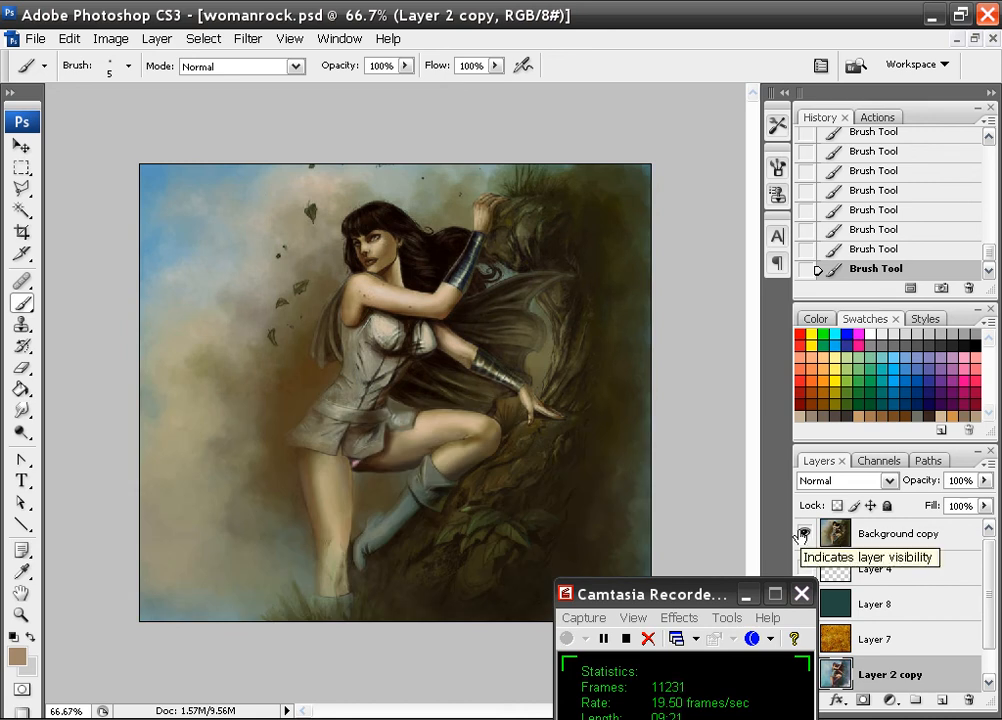
click(804, 532)
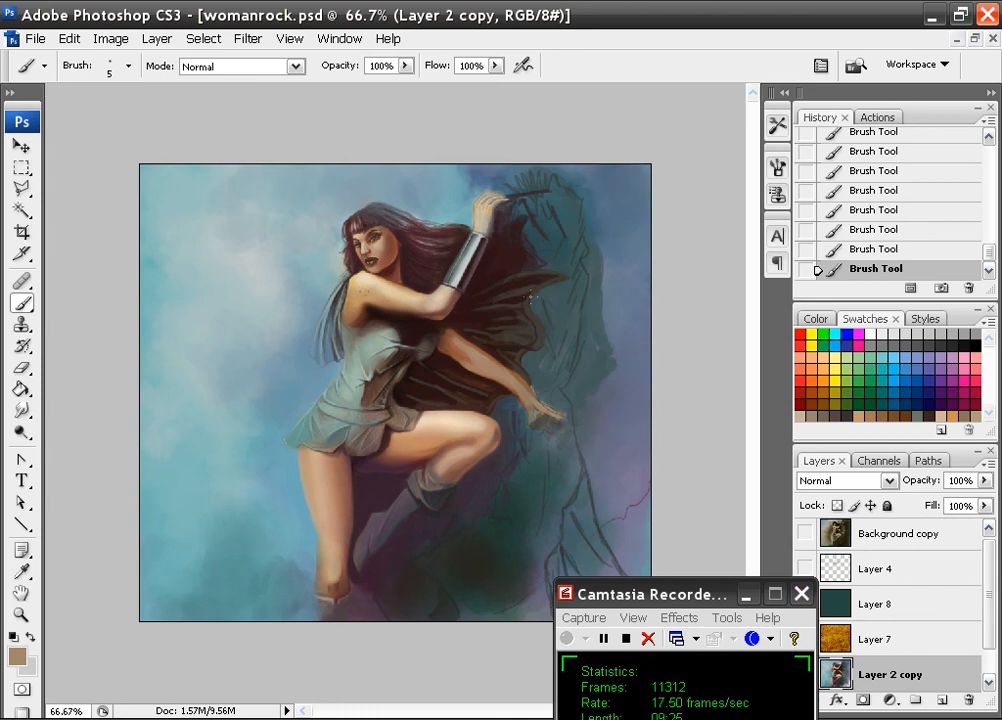
mouse_move(580, 208)
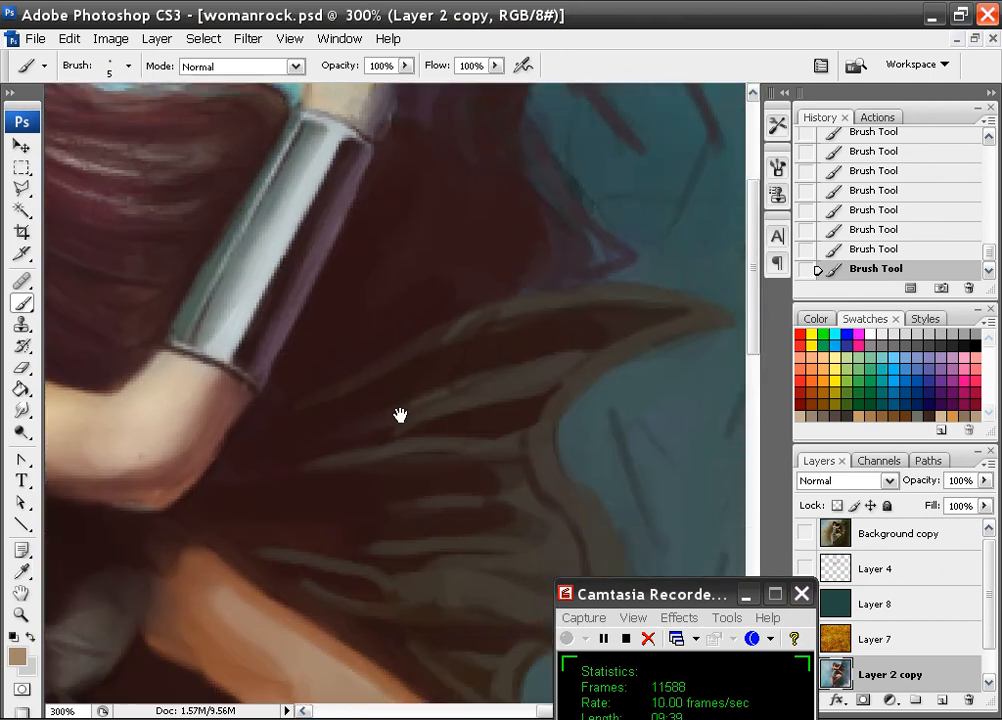
Step: Pan the 300% view across the cape's wrinkle lines near the lower arm
drag(400, 414, 348, 520)
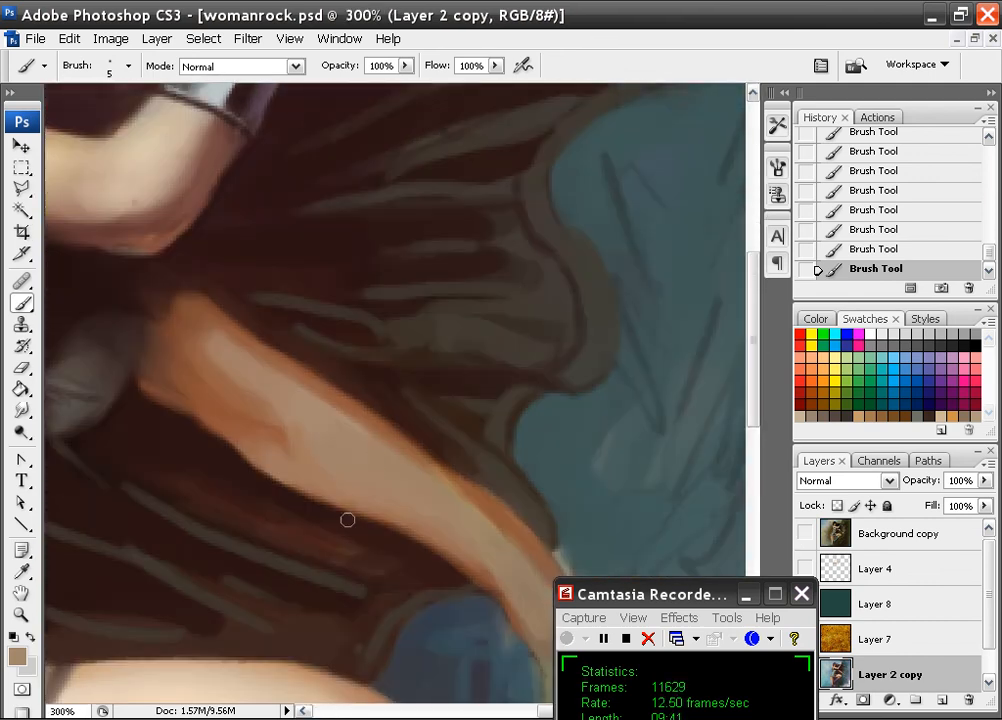